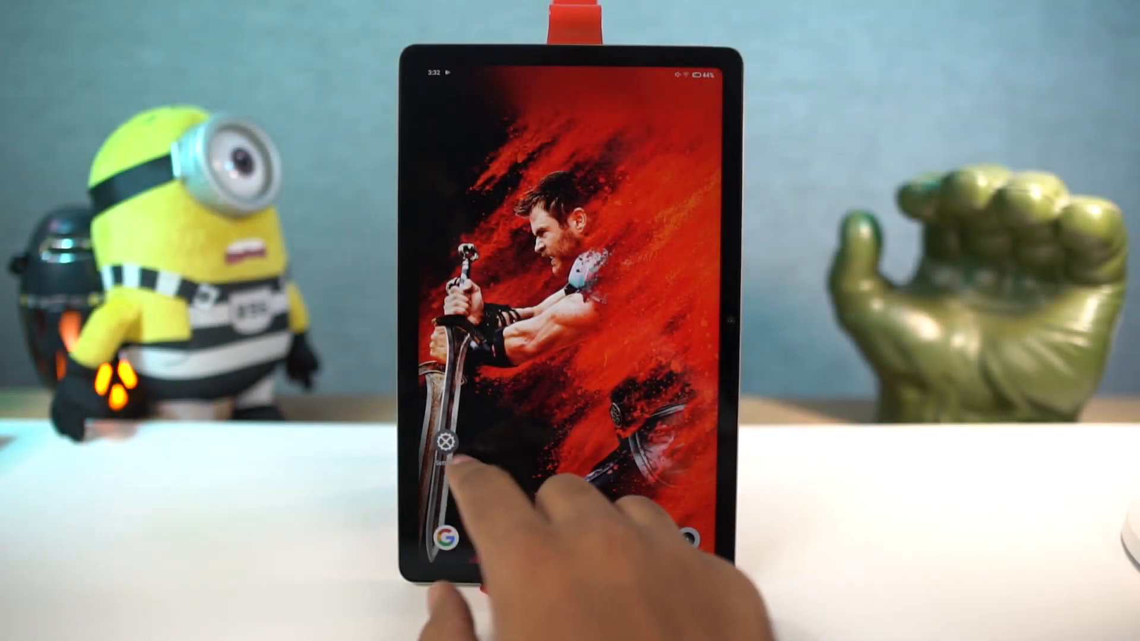
Step: Reach the System navigation options under Settings > System > Gestures
{"action": "left_click", "coordinate": [443, 448]}
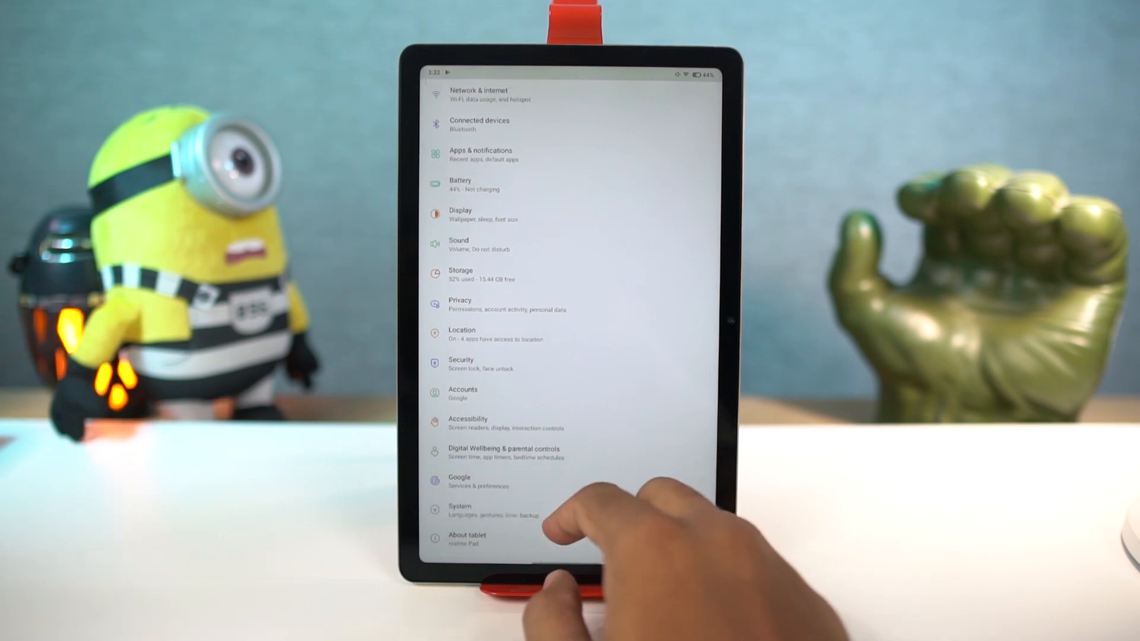
{"action": "left_click", "coordinate": [461, 509]}
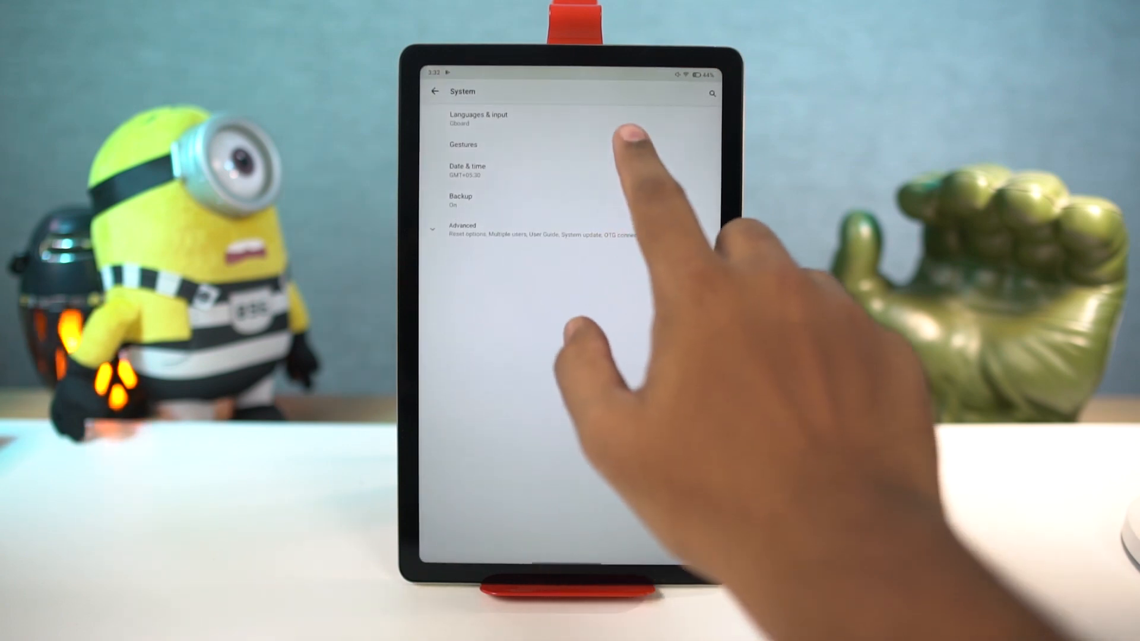
{"action": "left_click", "coordinate": [463, 144]}
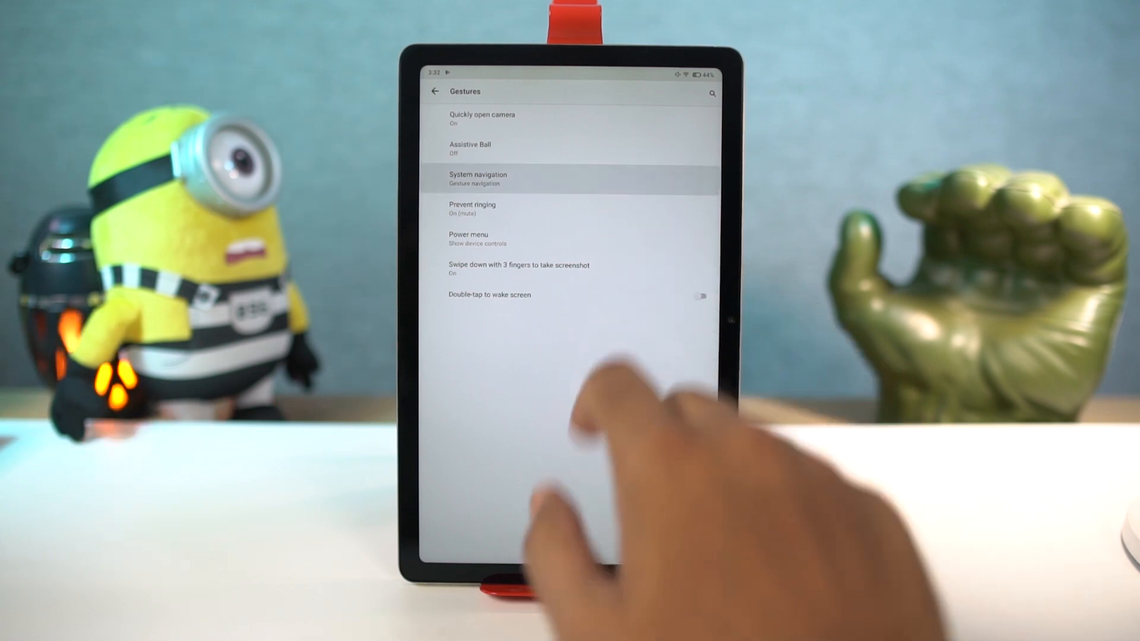
{"action": "left_click", "coordinate": [477, 178]}
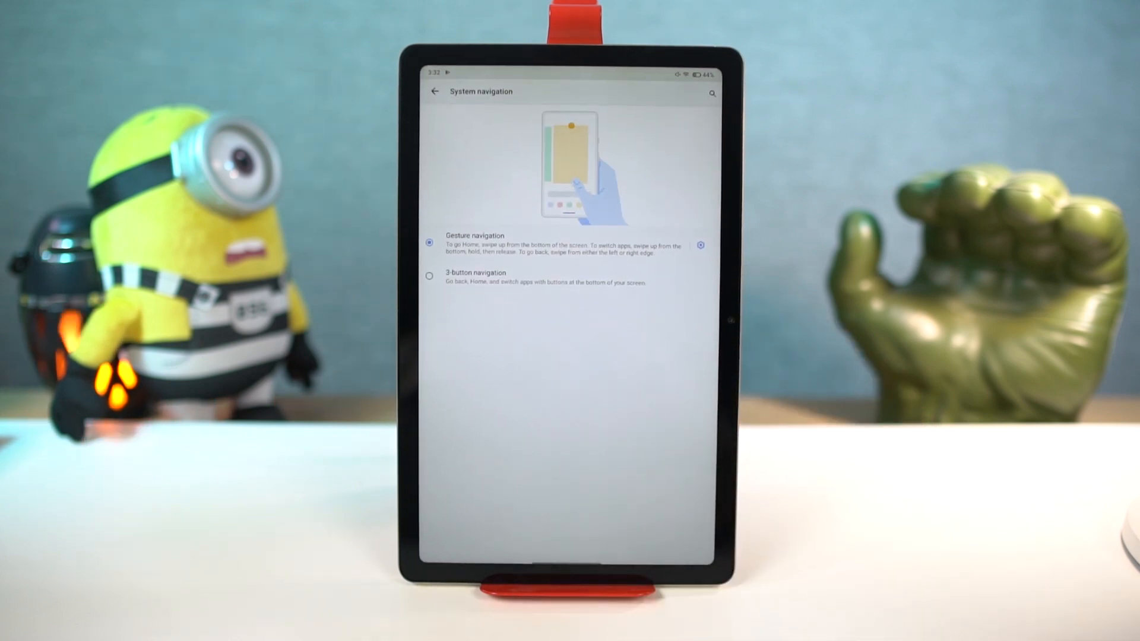
Step: Try 3-button navigation, then choose Gesture navigation as the mode
{"action": "left_click", "coordinate": [430, 276]}
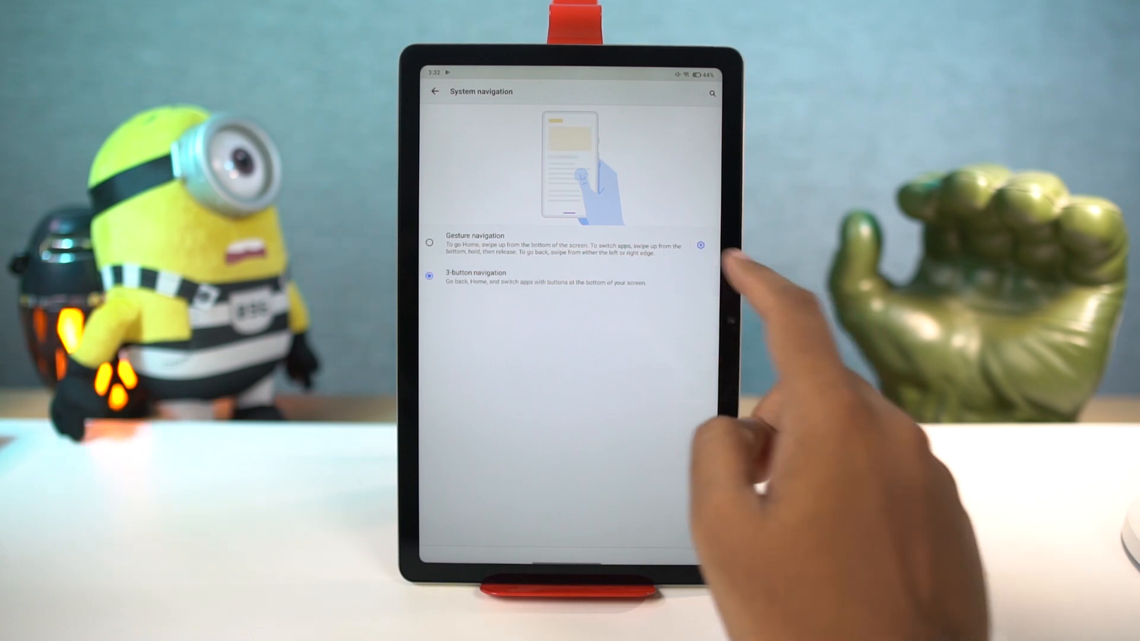
{"action": "left_click", "coordinate": [430, 242]}
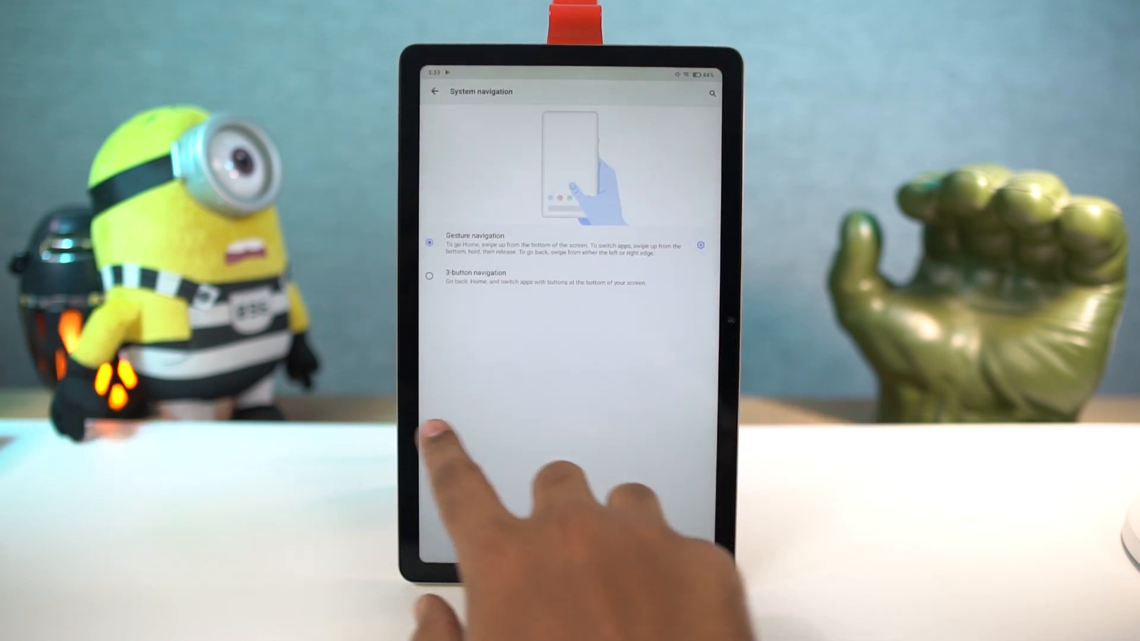
Step: Revisit System navigation from the Gestures list and switch to 3-button navigation
{"action": "left_click", "coordinate": [434, 91]}
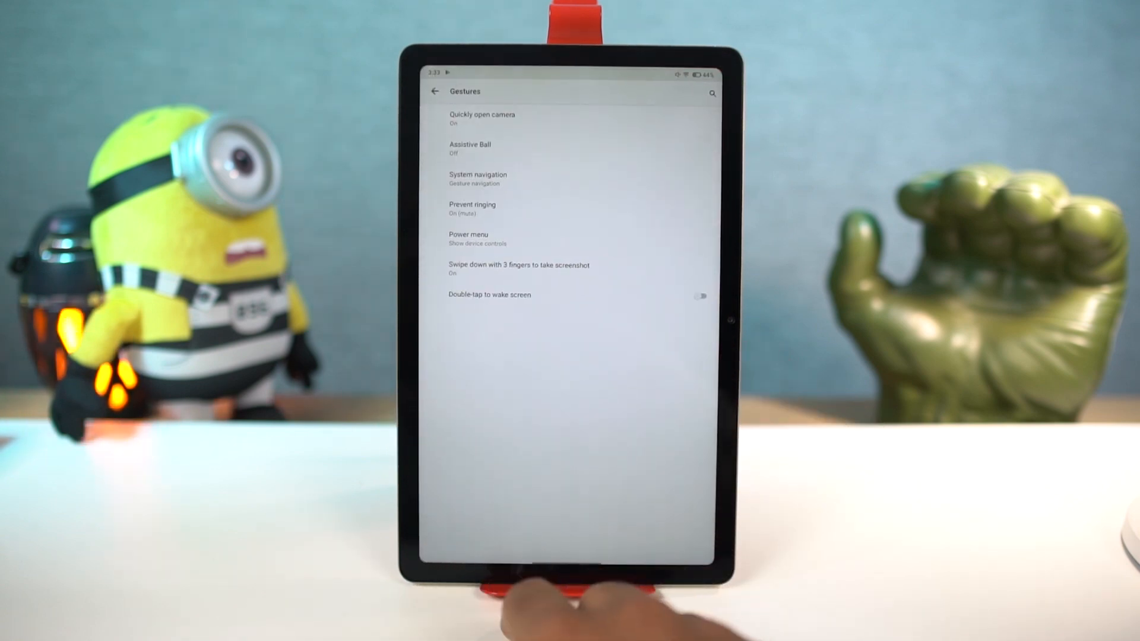
{"action": "left_click", "coordinate": [477, 178]}
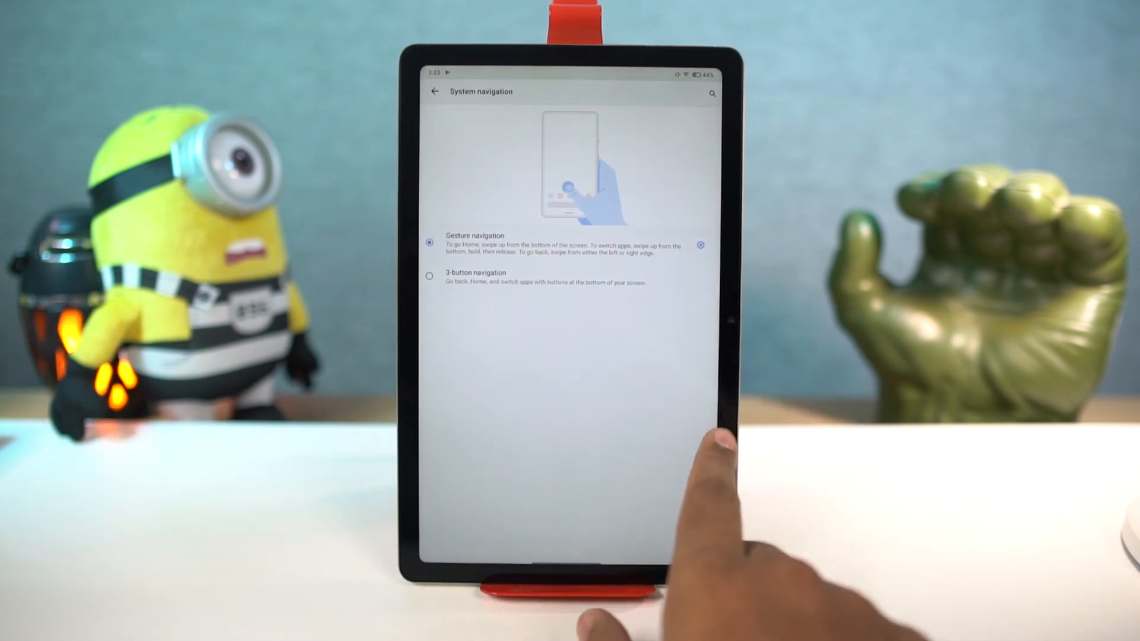
{"action": "left_click", "coordinate": [434, 92]}
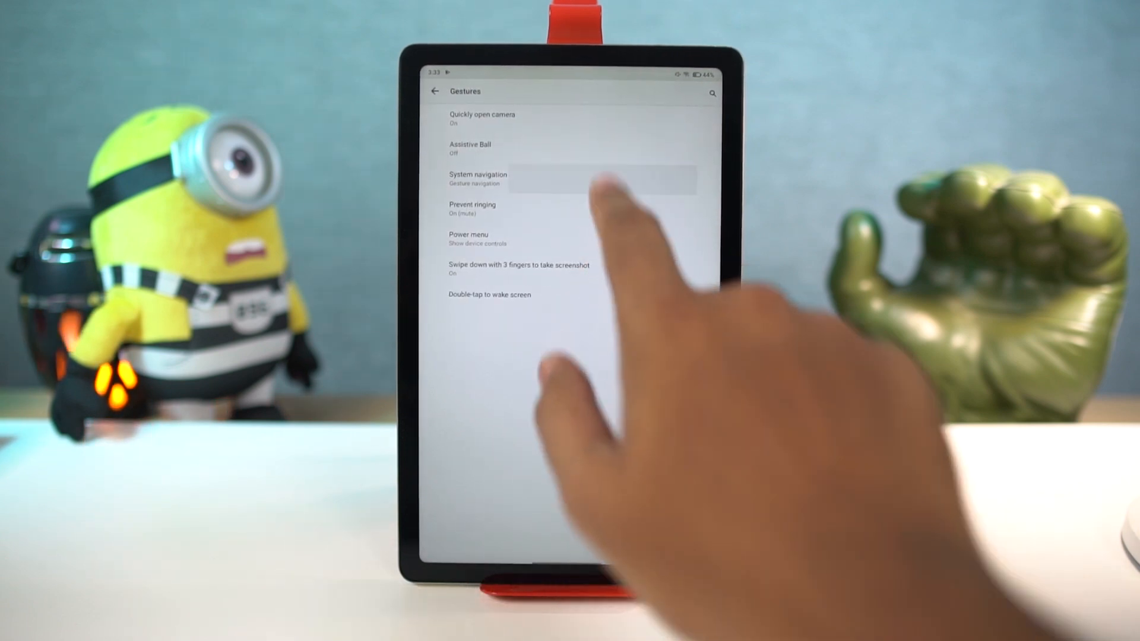
{"action": "left_click", "coordinate": [477, 178]}
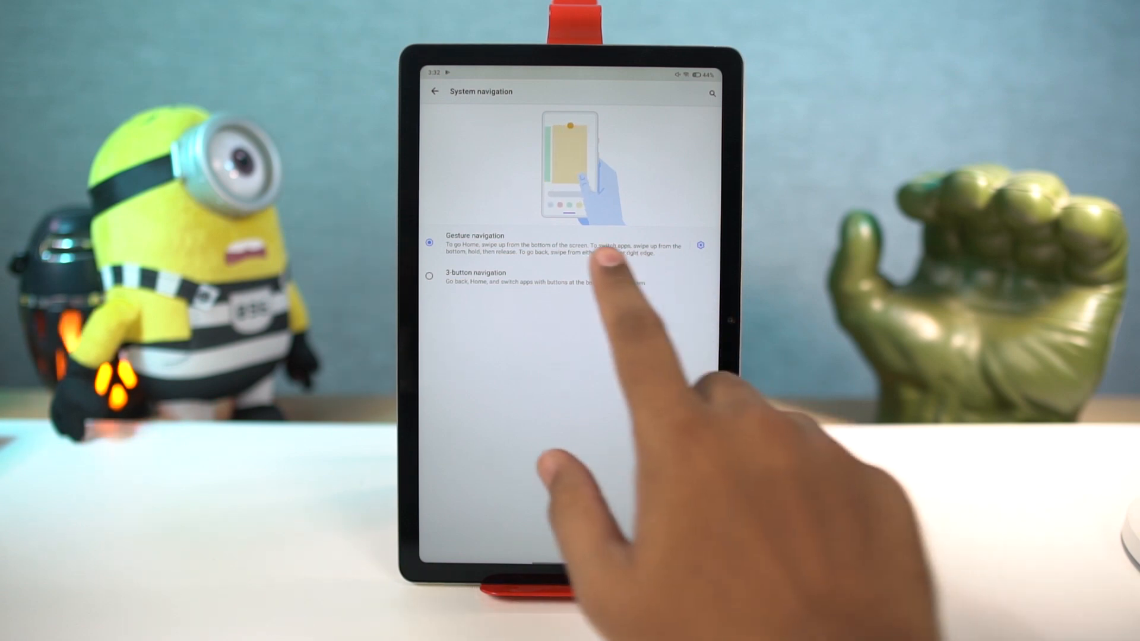
{"action": "left_click", "coordinate": [430, 273]}
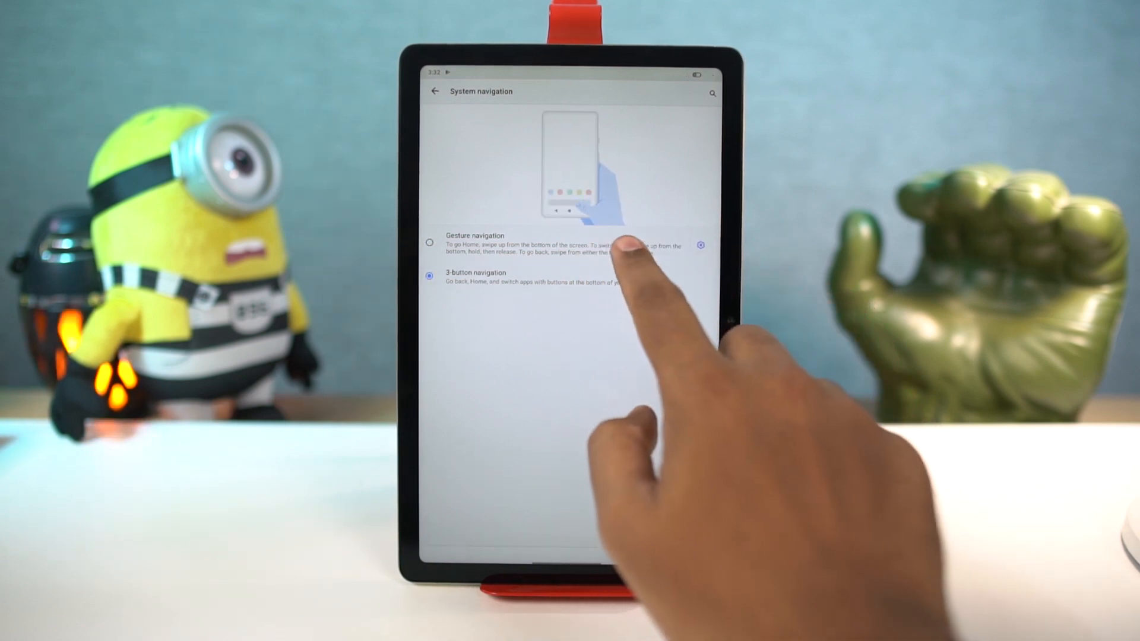
Step: Test the Recents overview, keep gesture navigation, and leave Settings for the home screen
{"action": "left_click", "coordinate": [429, 242]}
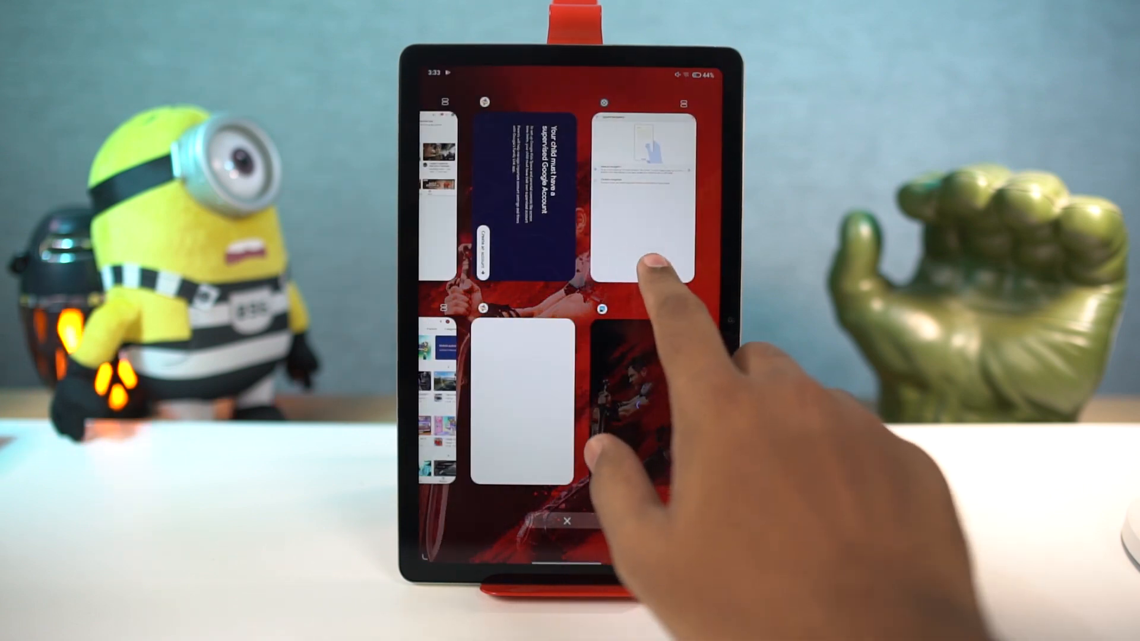
{"action": "left_click", "coordinate": [640, 189]}
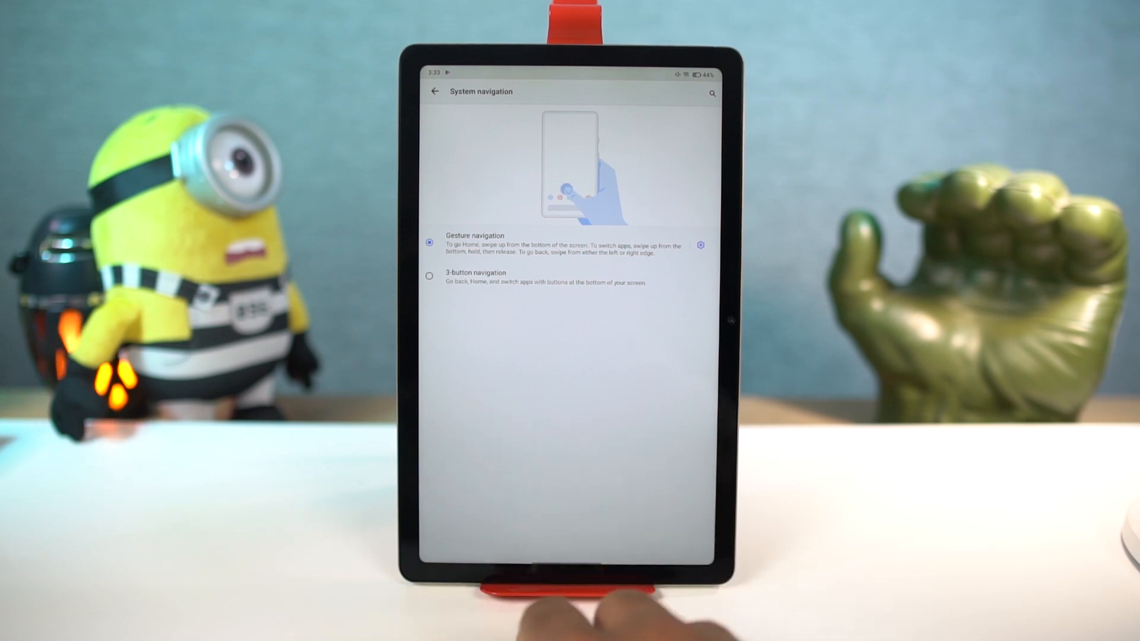
{"action": "left_click", "coordinate": [435, 91]}
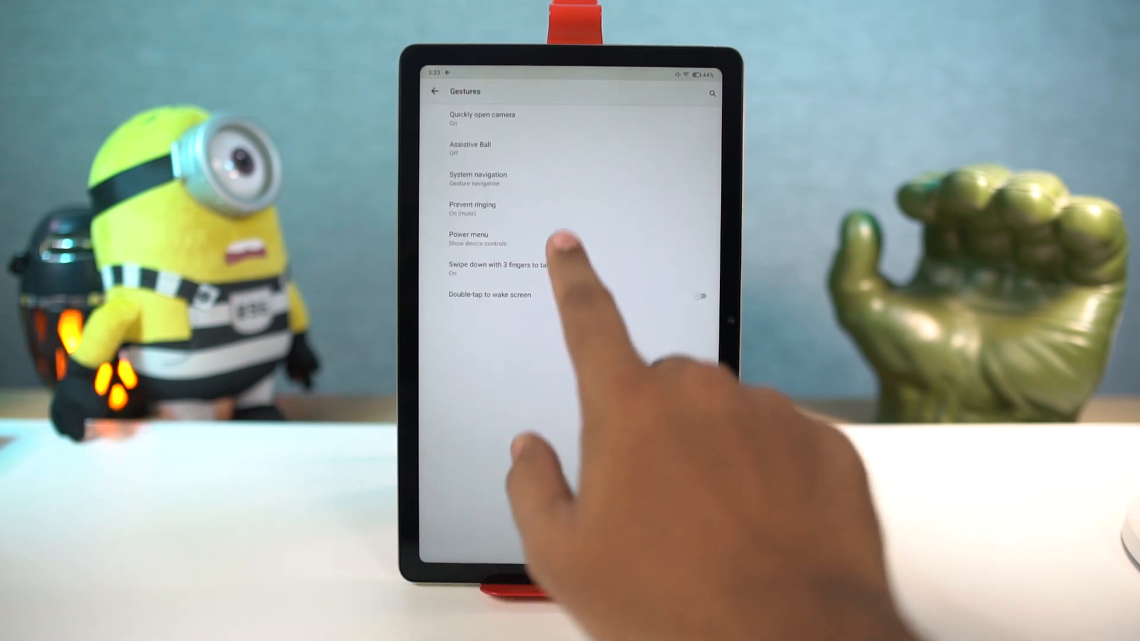
{"action": "left_click", "coordinate": [477, 178]}
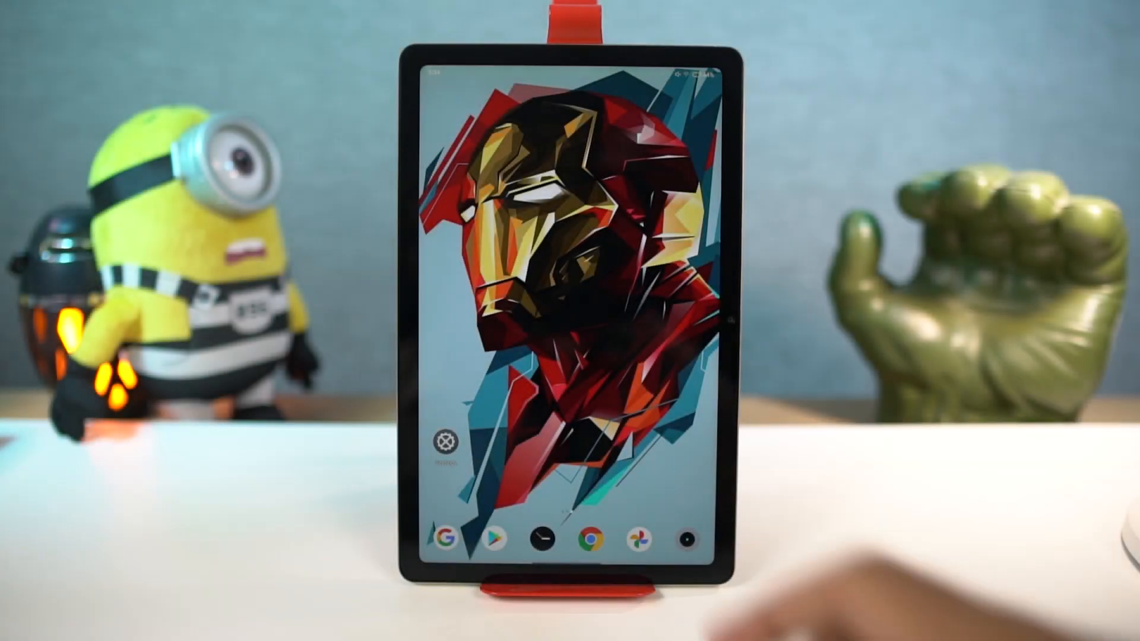
Step: Turn dark mode on under Display, check its settings, and return home
{"action": "left_click", "coordinate": [446, 439]}
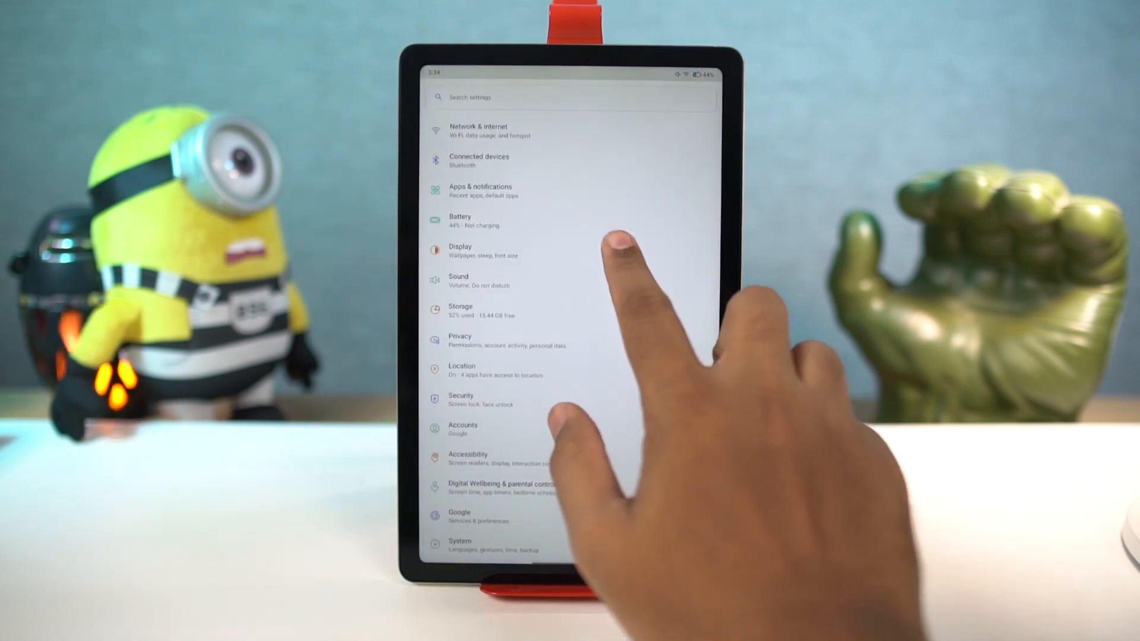
{"action": "left_click", "coordinate": [460, 250]}
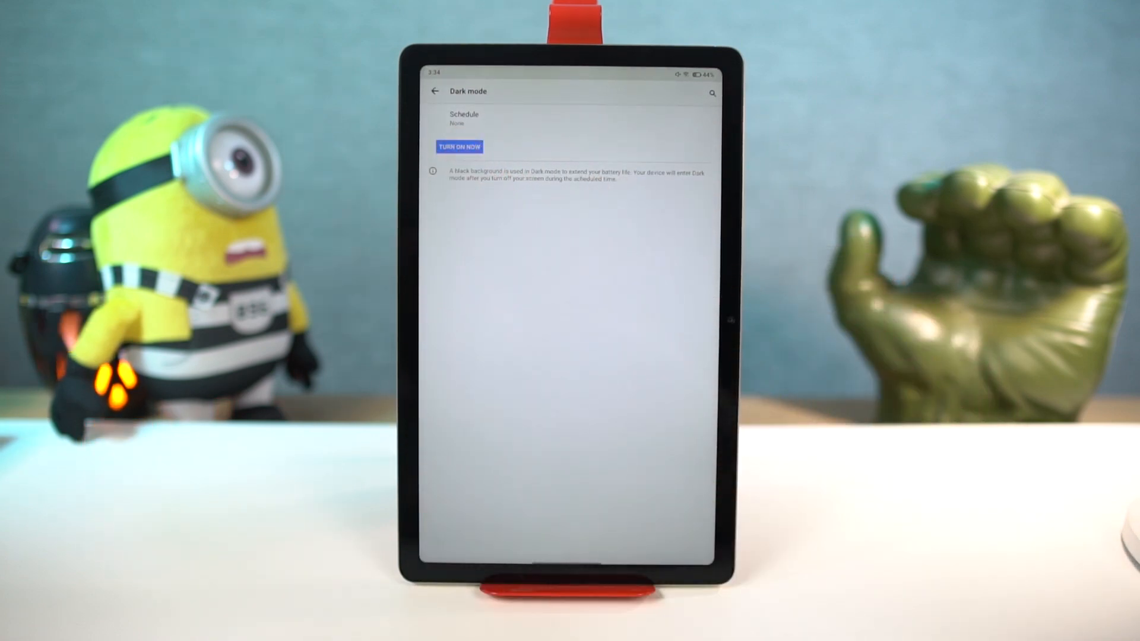
{"action": "left_click", "coordinate": [460, 146]}
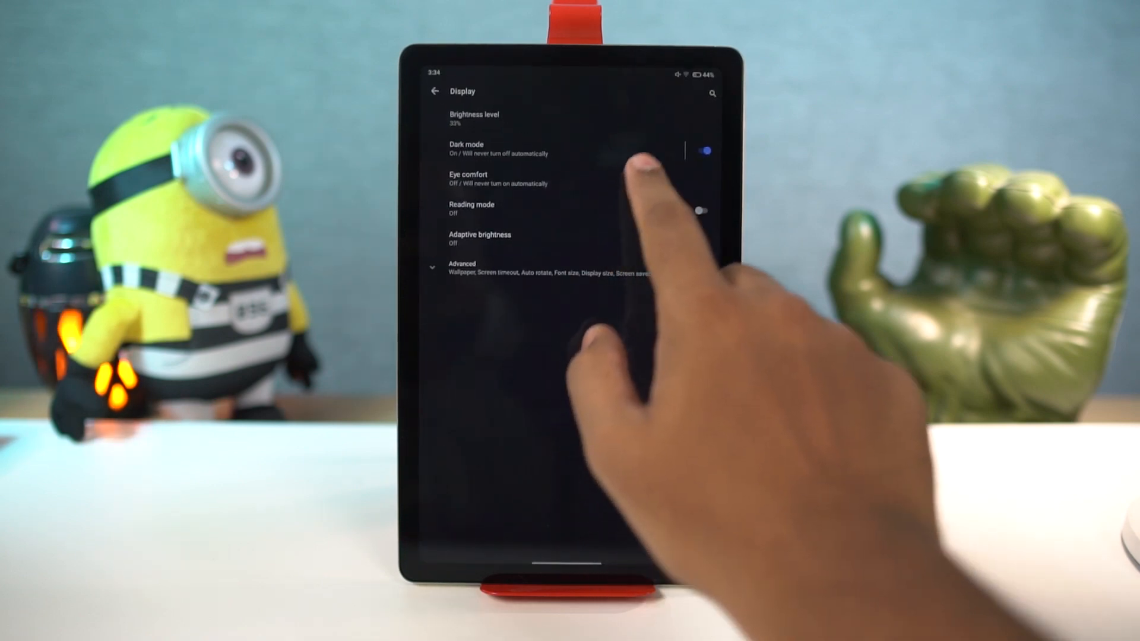
{"action": "left_click", "coordinate": [465, 148]}
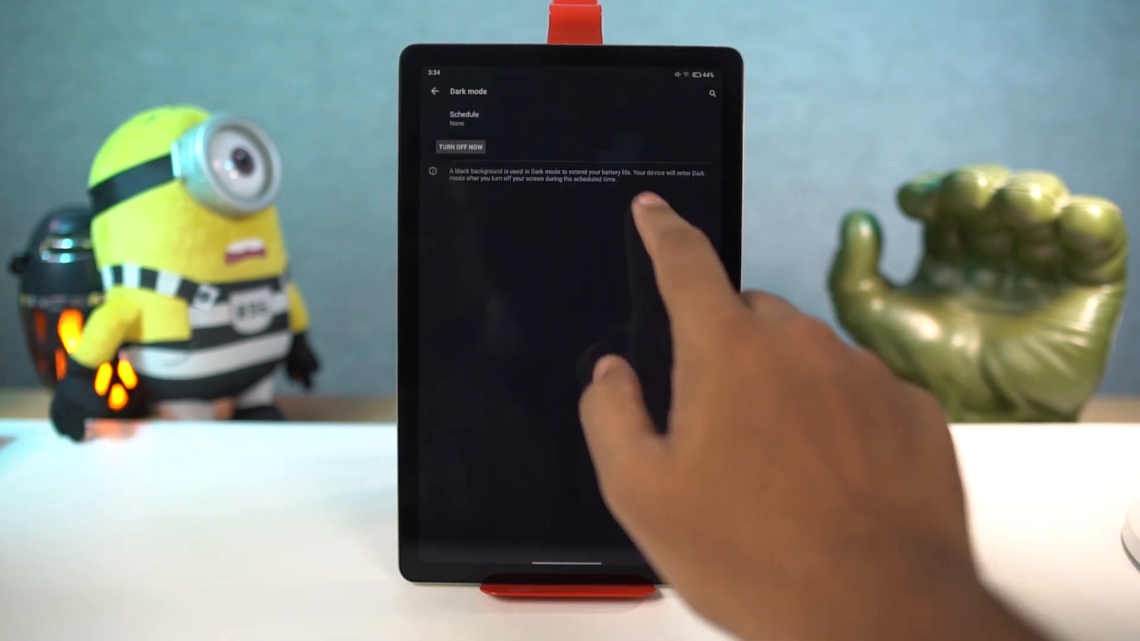
{"action": "left_click", "coordinate": [465, 118]}
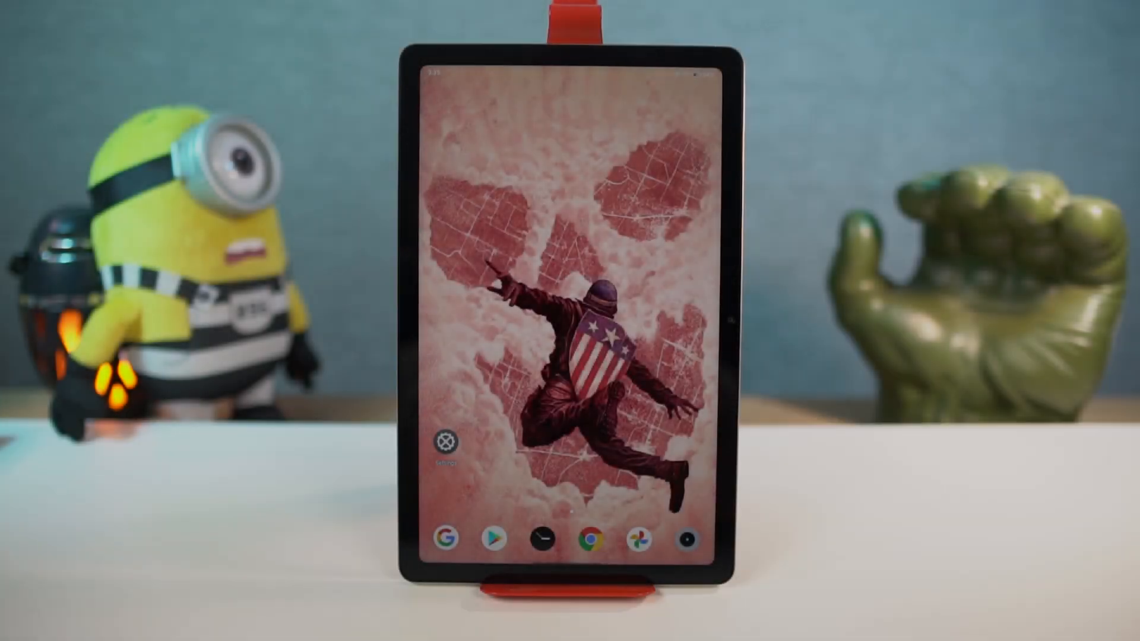
Step: Review the gesture options for camera, assistive ball and screenshot, ending in the Camera app
{"action": "left_click", "coordinate": [443, 441]}
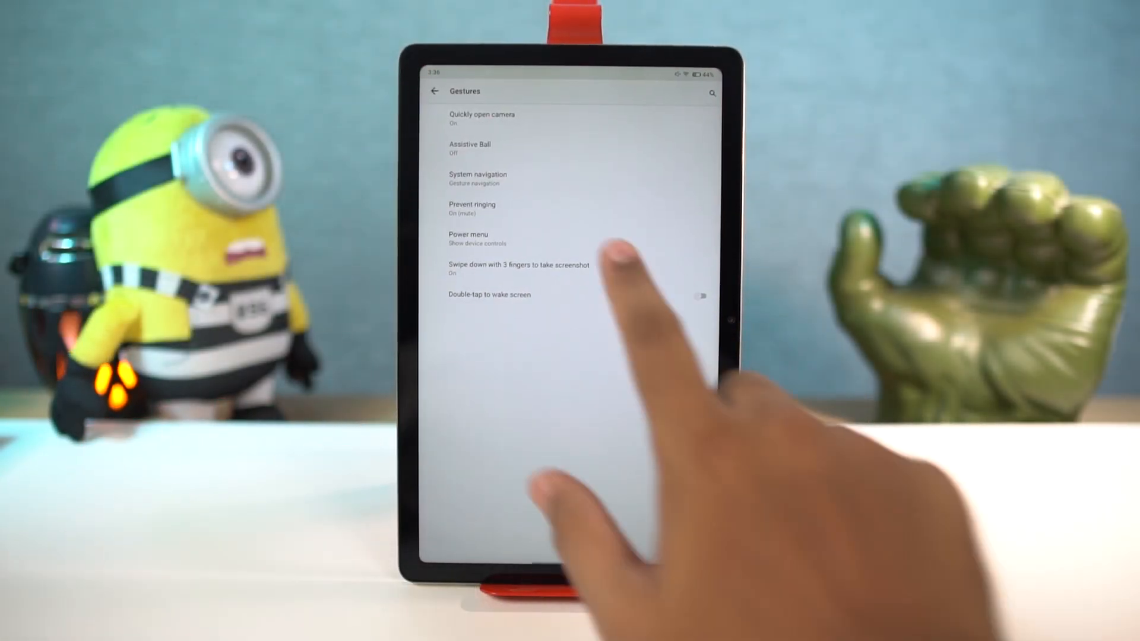
{"action": "left_click", "coordinate": [519, 264]}
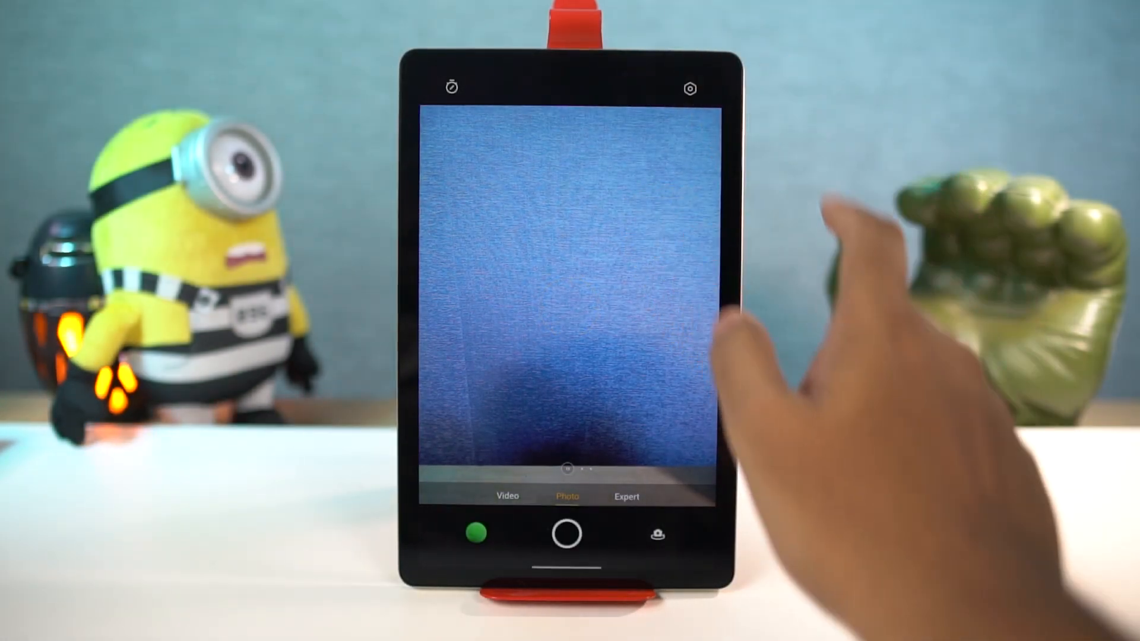
Step: Close the Camera photo viewfinder and go back to the home screen
{"action": "left_click", "coordinate": [689, 88]}
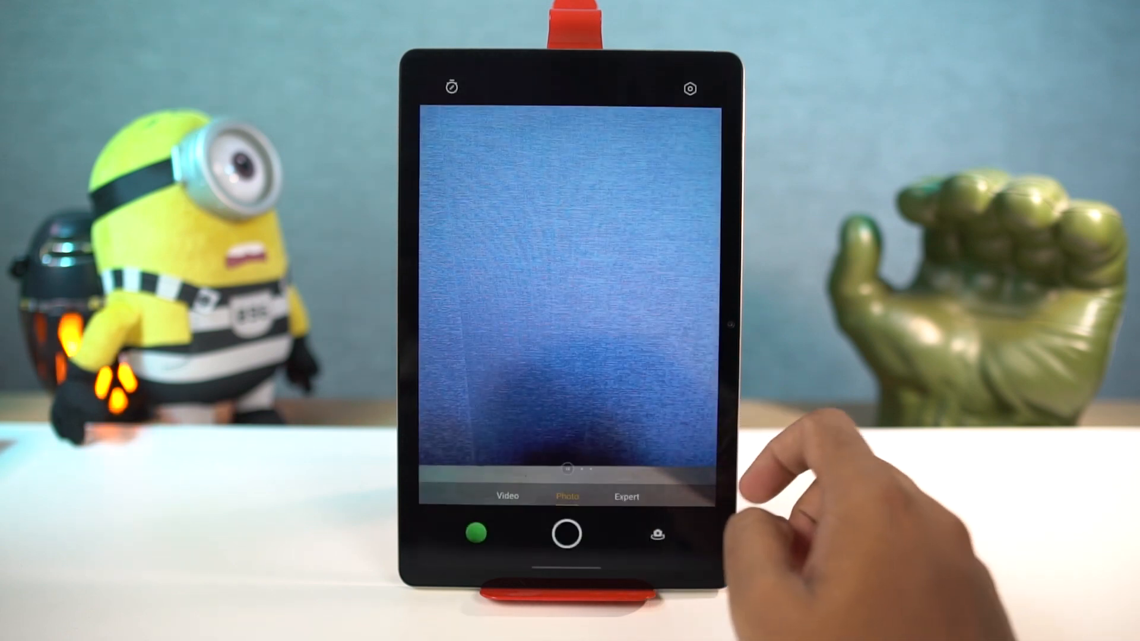
{"action": "left_click", "coordinate": [614, 274]}
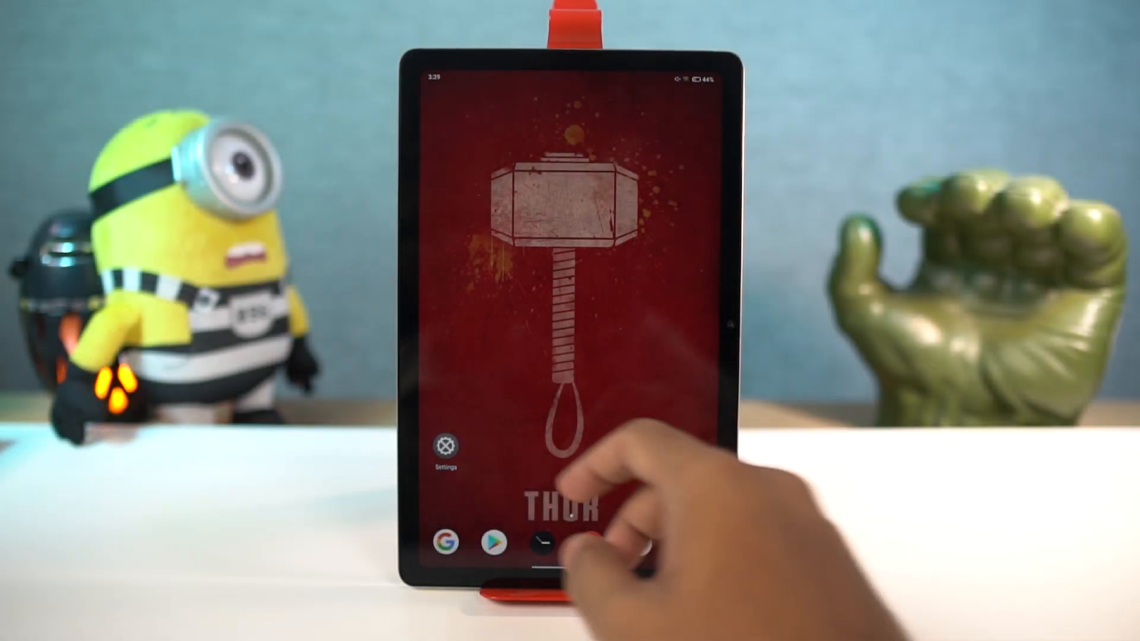
Step: Visit System > Gestures and come back to the main Settings list
{"action": "left_click", "coordinate": [444, 447]}
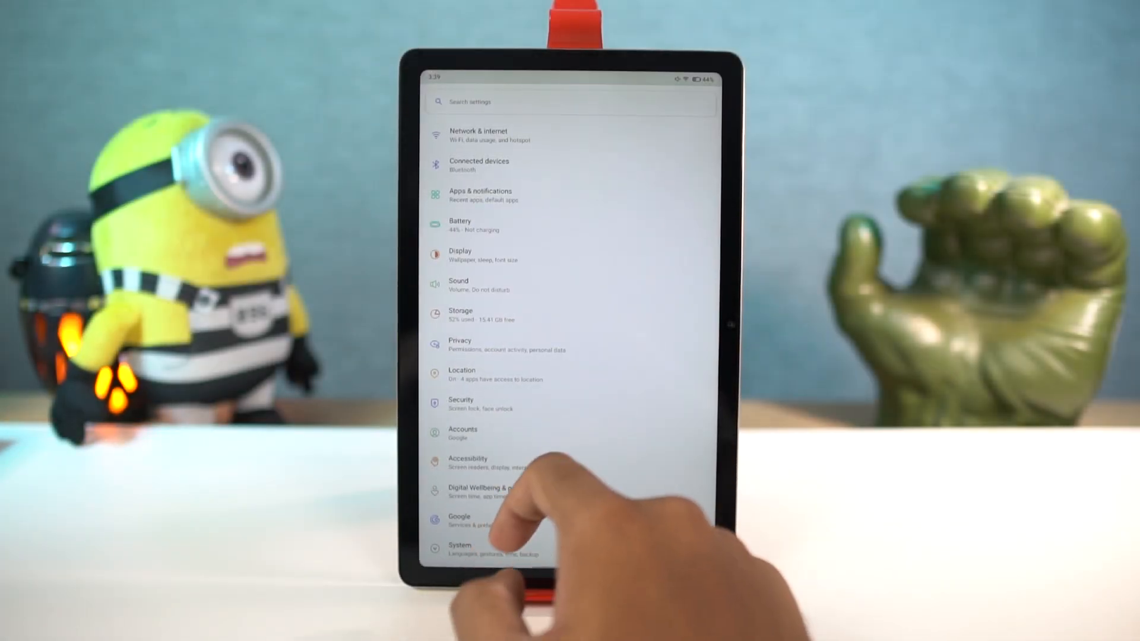
{"action": "left_click", "coordinate": [460, 548]}
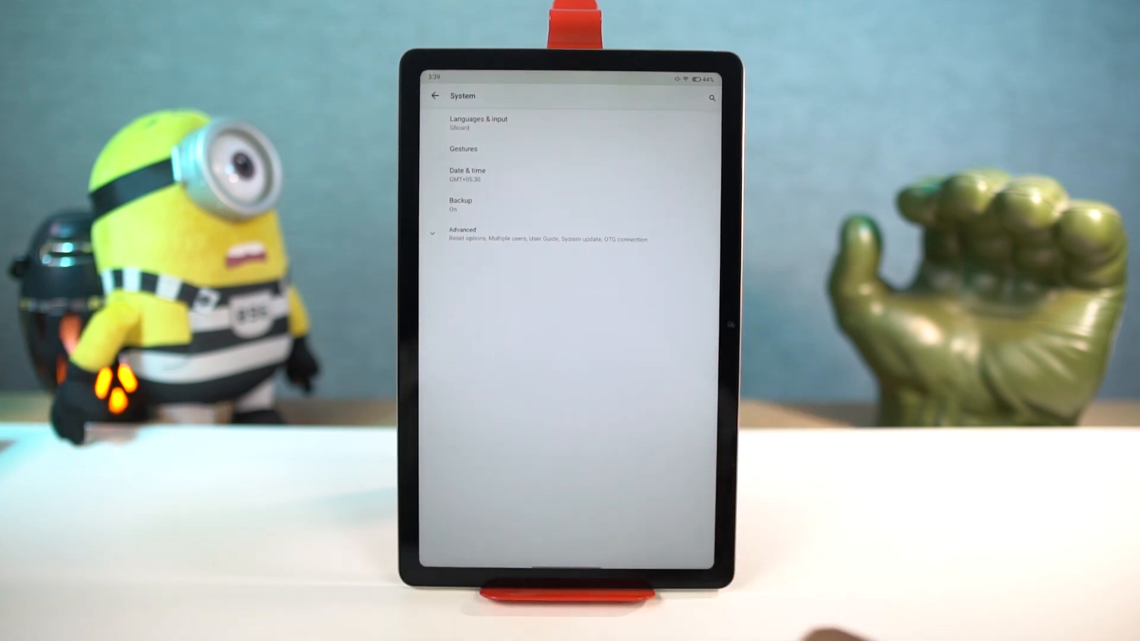
{"action": "left_click", "coordinate": [463, 148]}
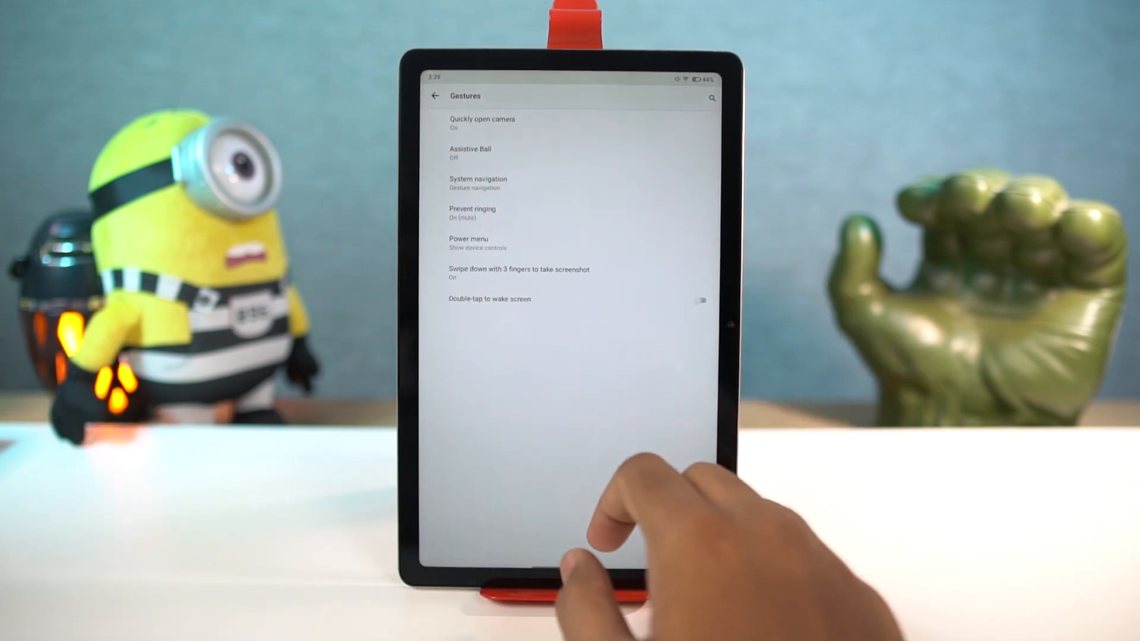
{"action": "left_click", "coordinate": [698, 300]}
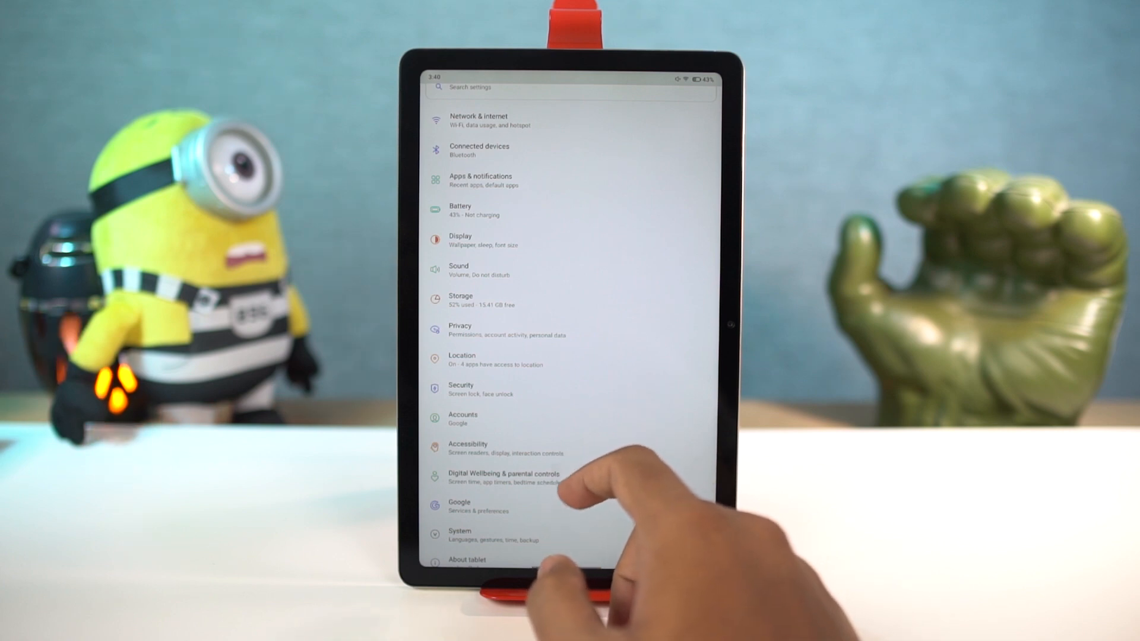
Step: View the Digital Wellbeing dashboard with Thursday's 10 minutes of screen time by app
{"action": "left_click", "coordinate": [499, 477]}
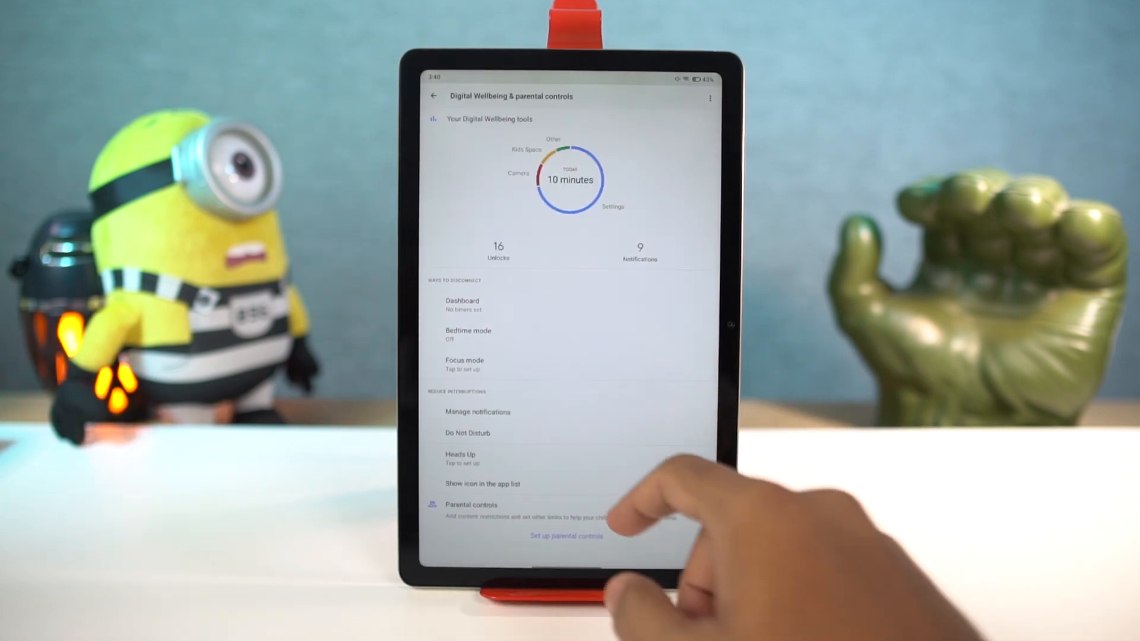
{"action": "left_click", "coordinate": [461, 304]}
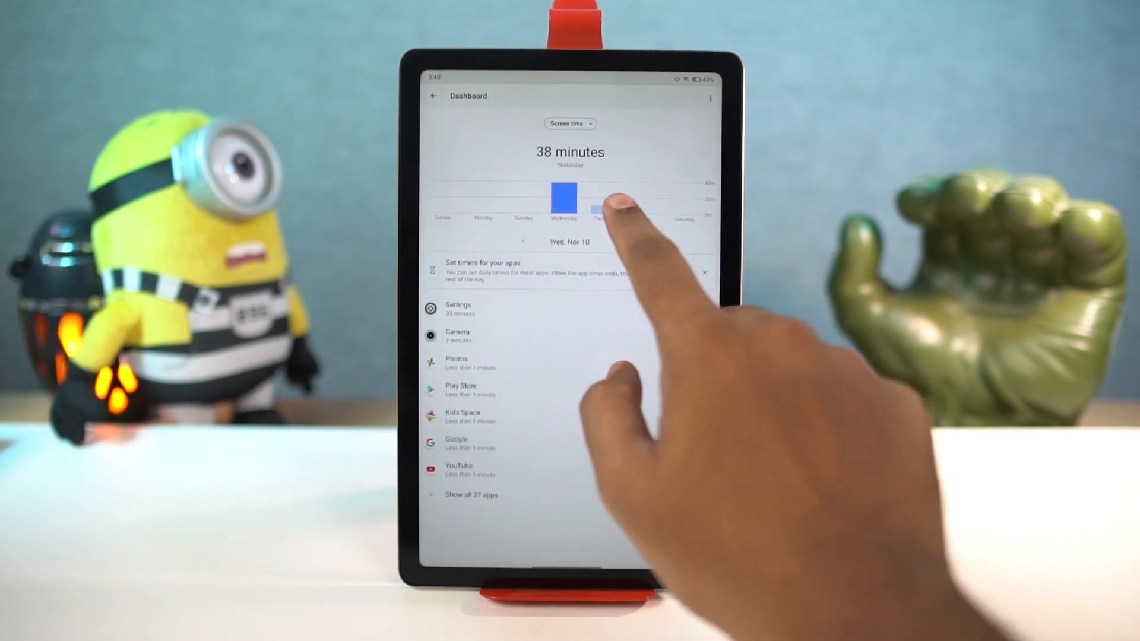
{"action": "left_click", "coordinate": [603, 200]}
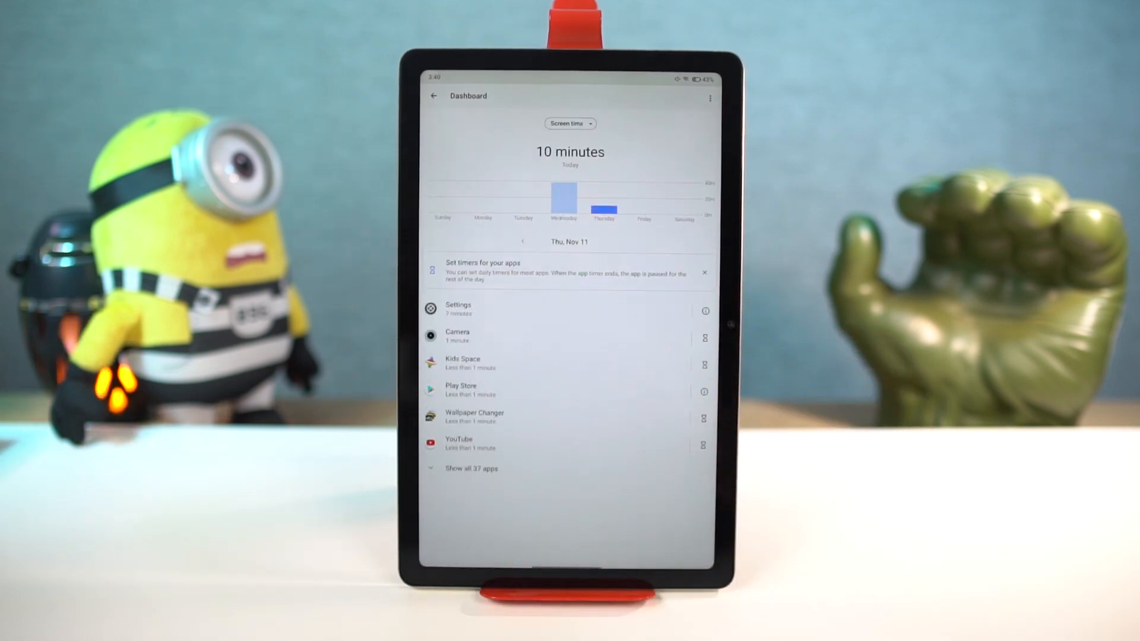
{"action": "left_click", "coordinate": [434, 95]}
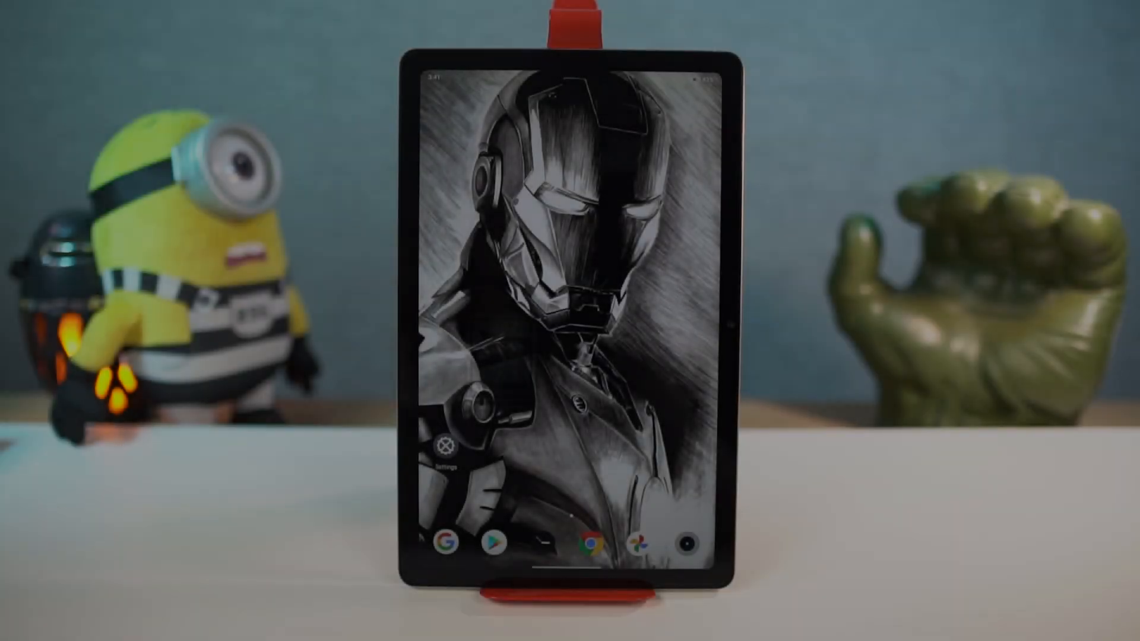
Step: In Digital Wellbeing's Bedtime mode, try the schedule and while-charging options
{"action": "left_click", "coordinate": [442, 446]}
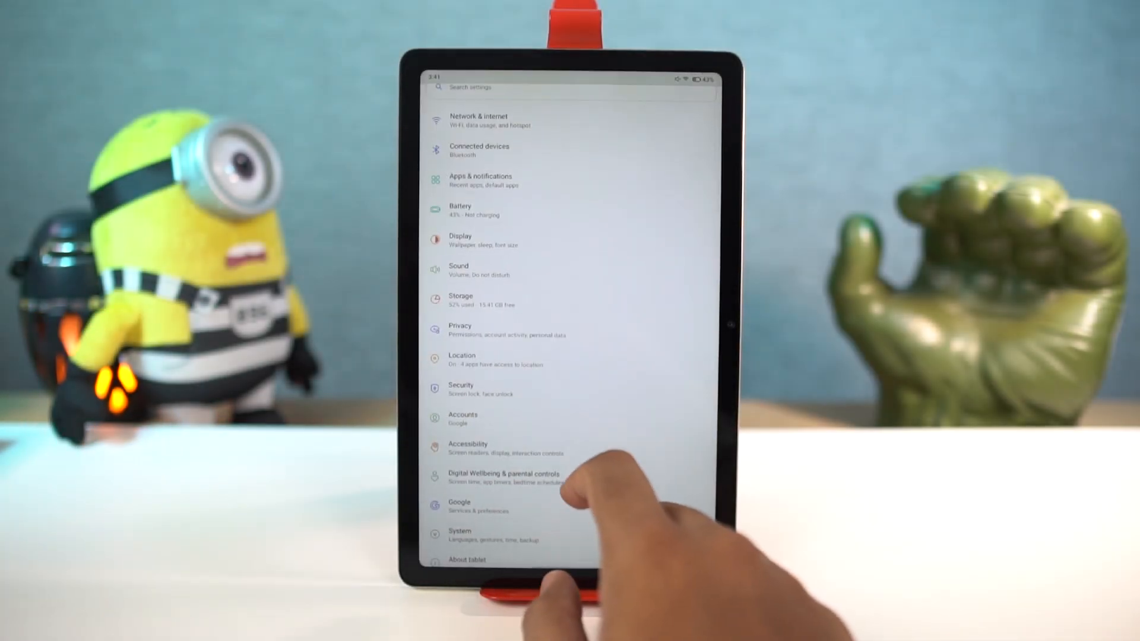
{"action": "left_click", "coordinate": [501, 473]}
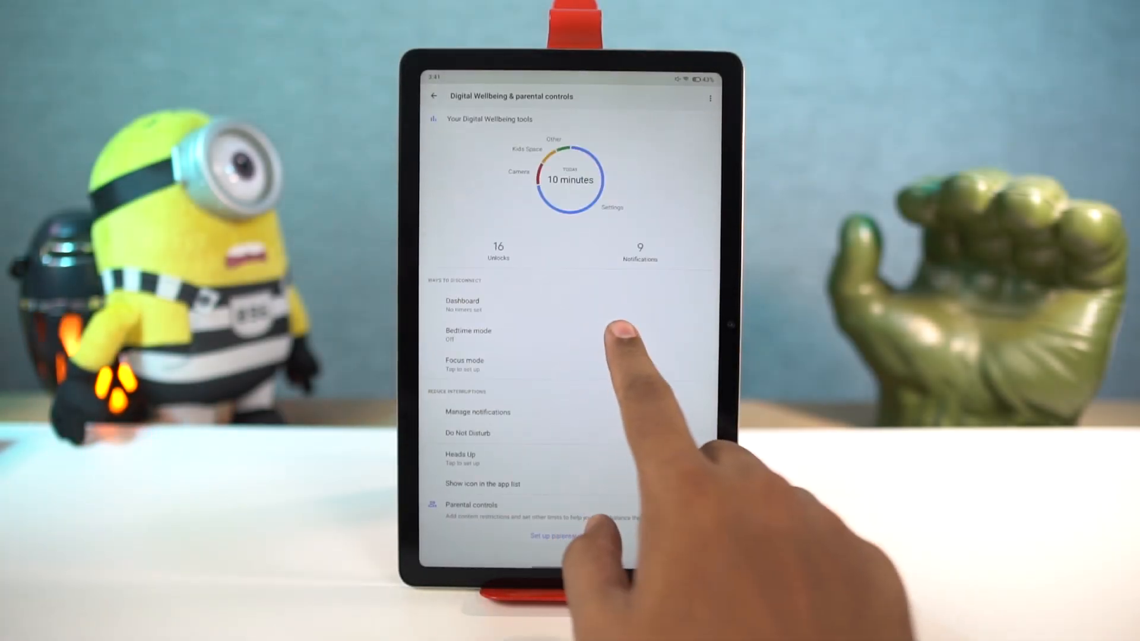
{"action": "left_click", "coordinate": [468, 335]}
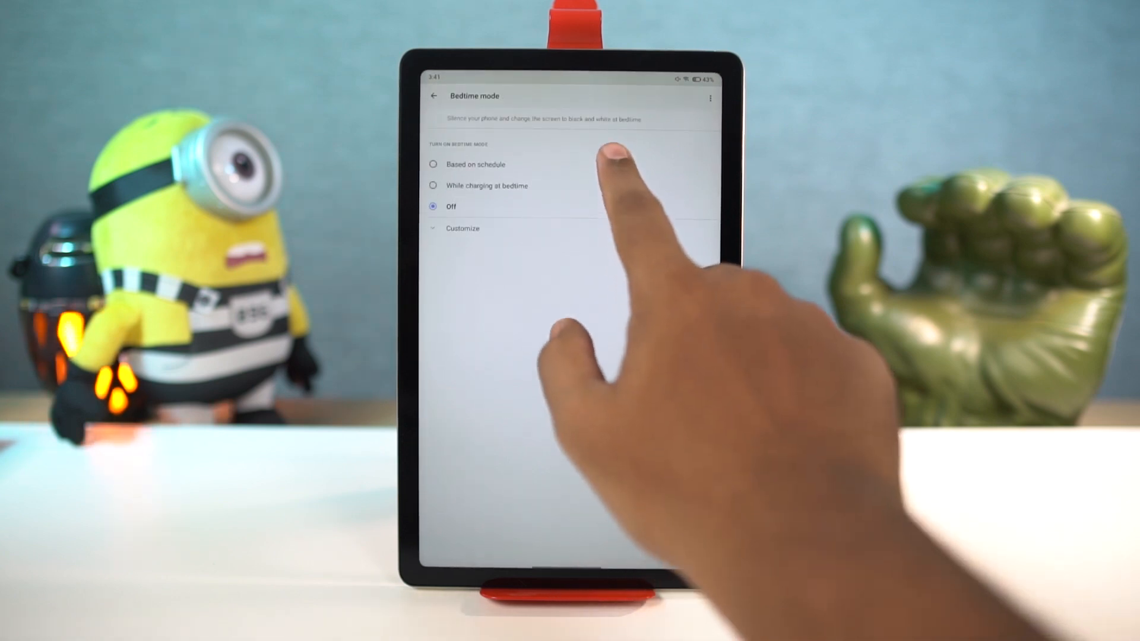
{"action": "left_click", "coordinate": [434, 164]}
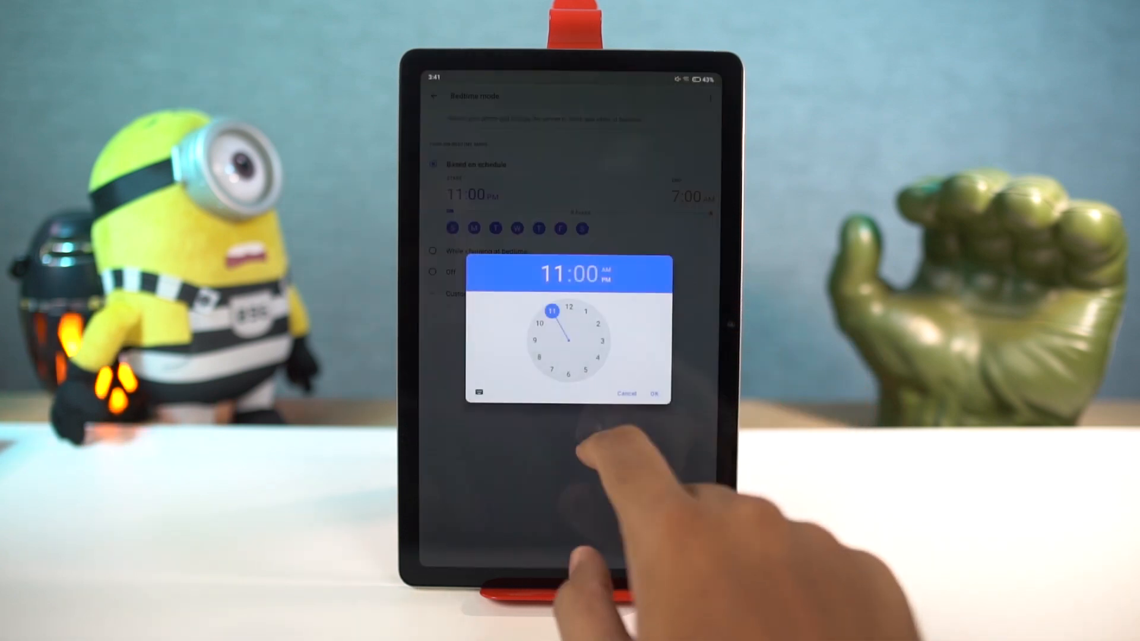
{"action": "left_click", "coordinate": [651, 393]}
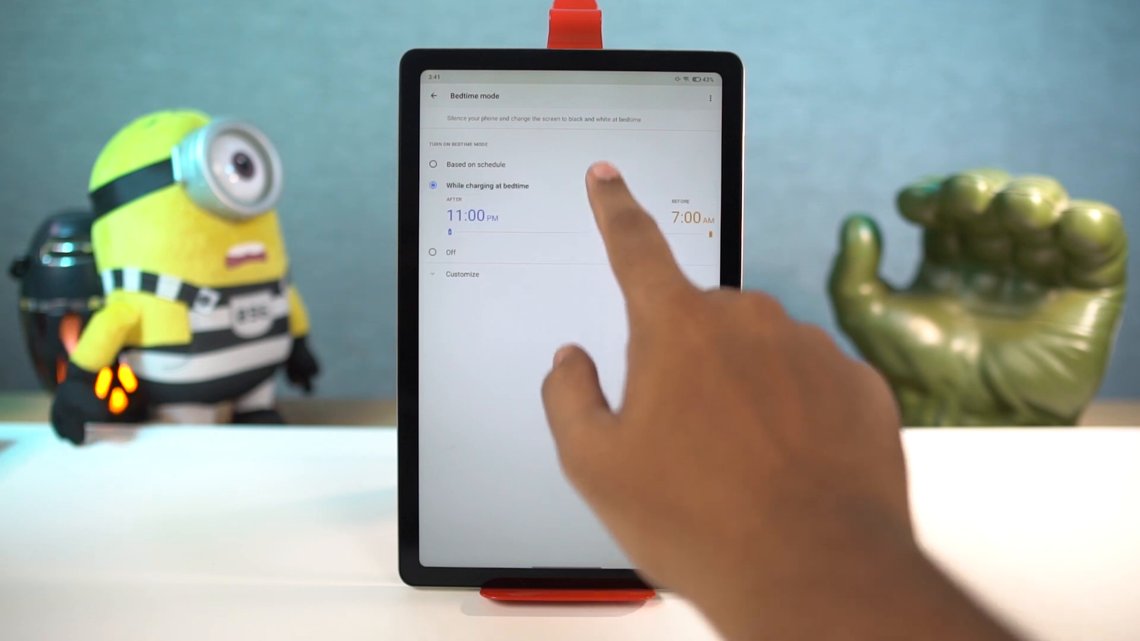
Step: Set bedtime mode to an 11:00 PM–7:00 AM daily schedule
{"action": "left_click", "coordinate": [434, 164]}
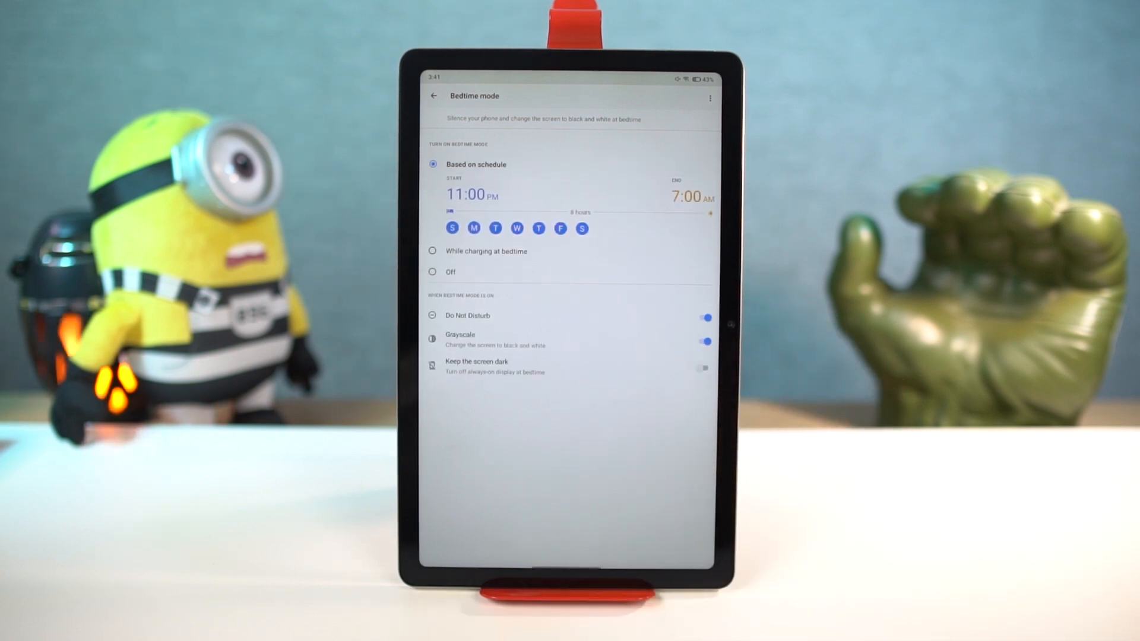
{"action": "left_click", "coordinate": [434, 95]}
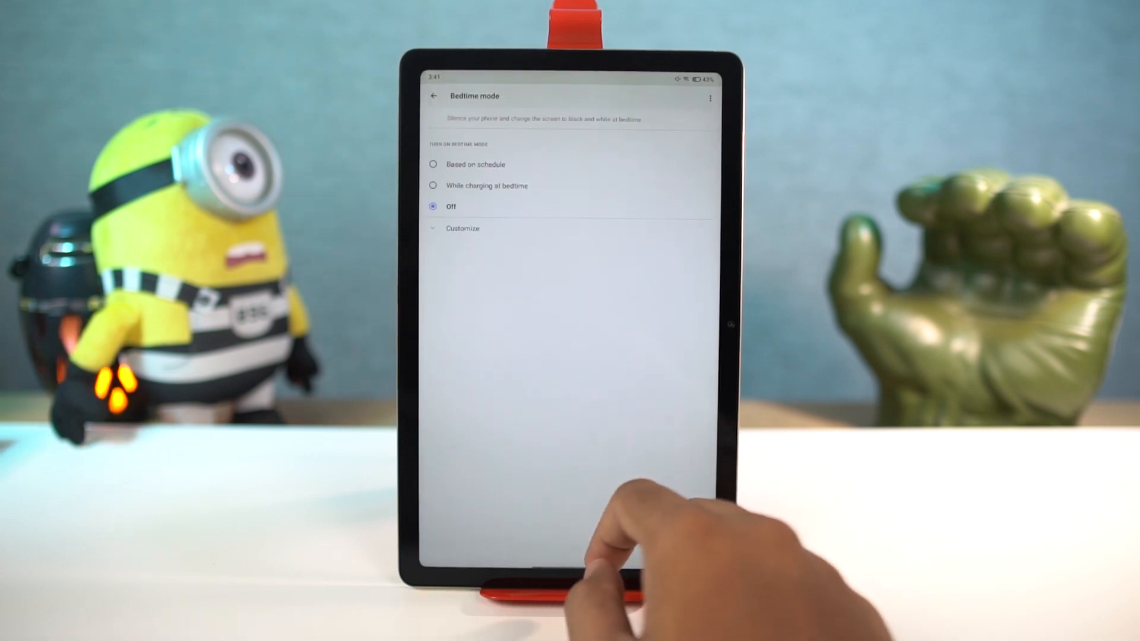
{"action": "left_click", "coordinate": [434, 164]}
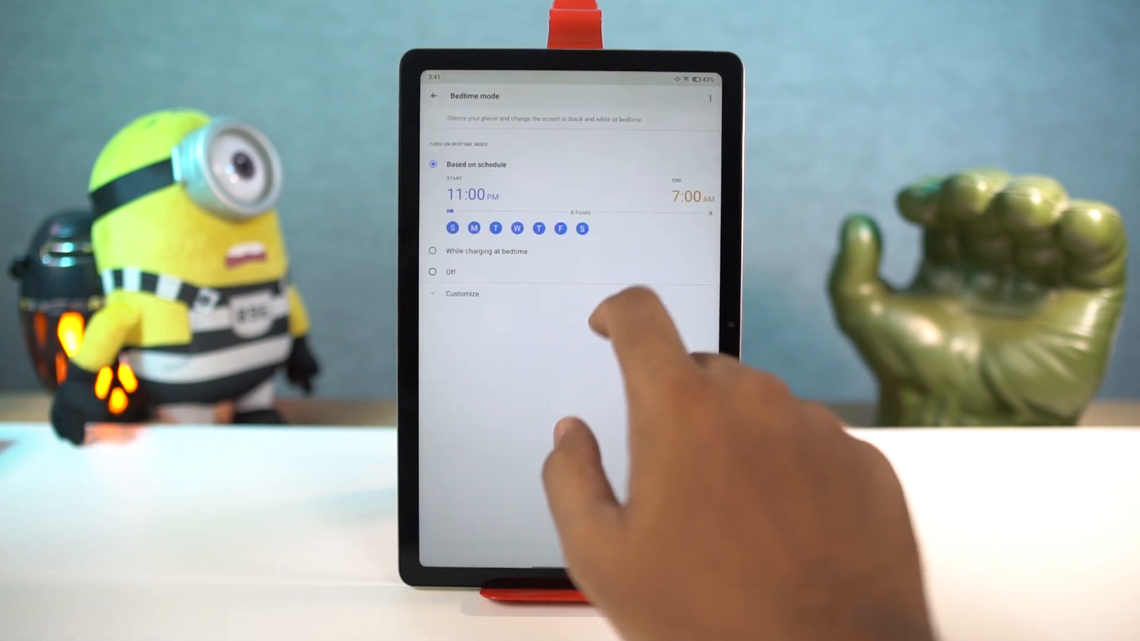
{"action": "left_click", "coordinate": [582, 228]}
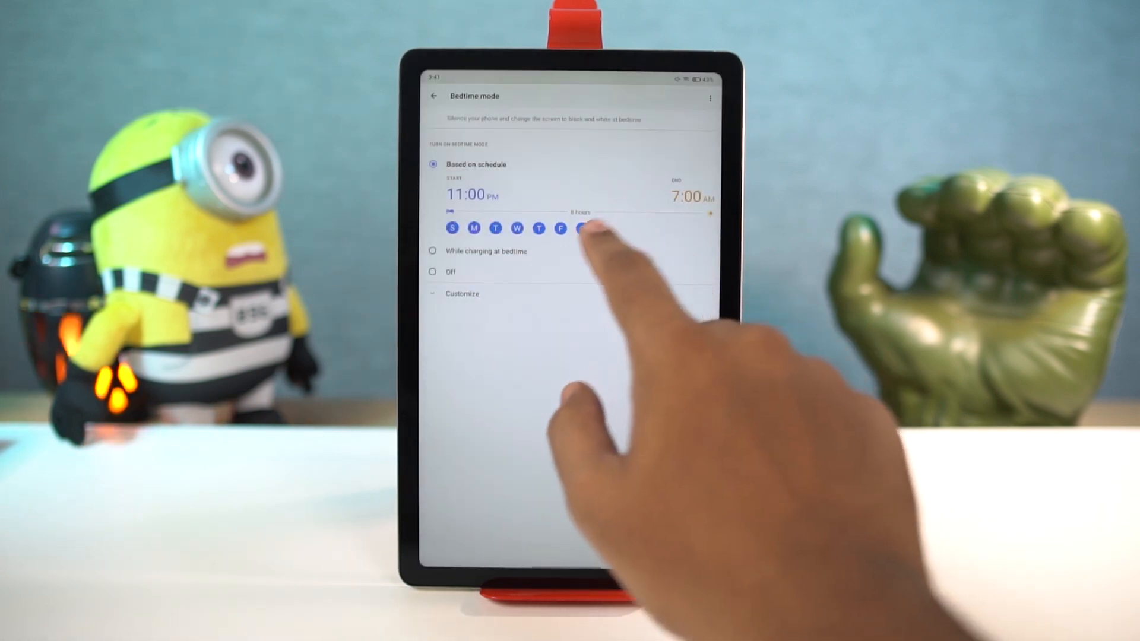
{"action": "left_click", "coordinate": [582, 228]}
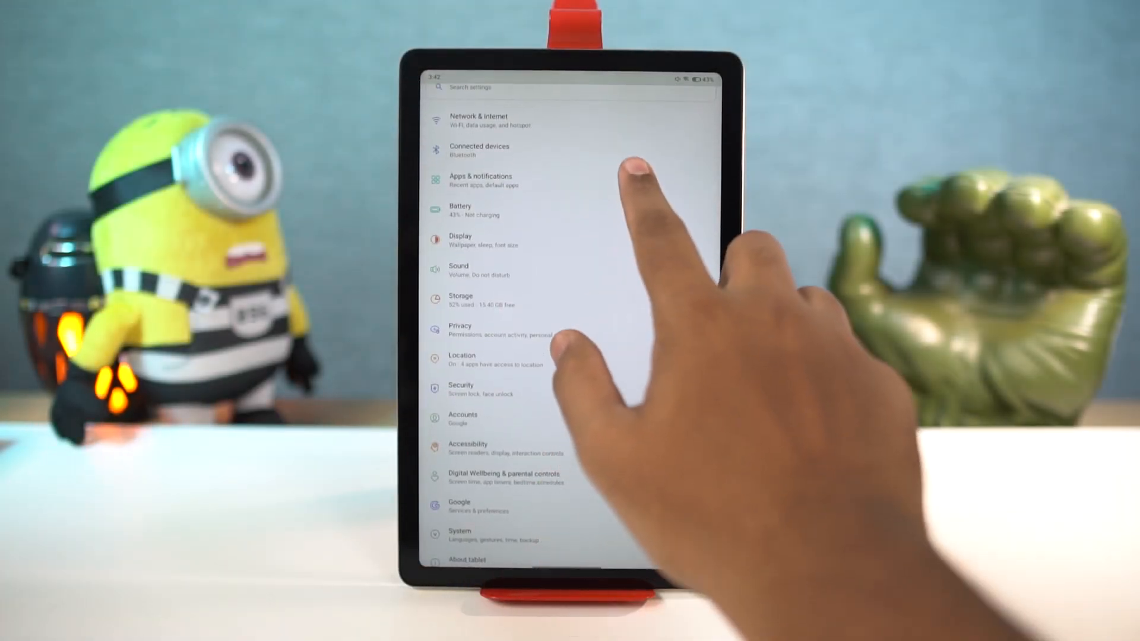
Step: Check Default apps under Apps & notifications, confirming Chrome as the browser
{"action": "left_click", "coordinate": [479, 180]}
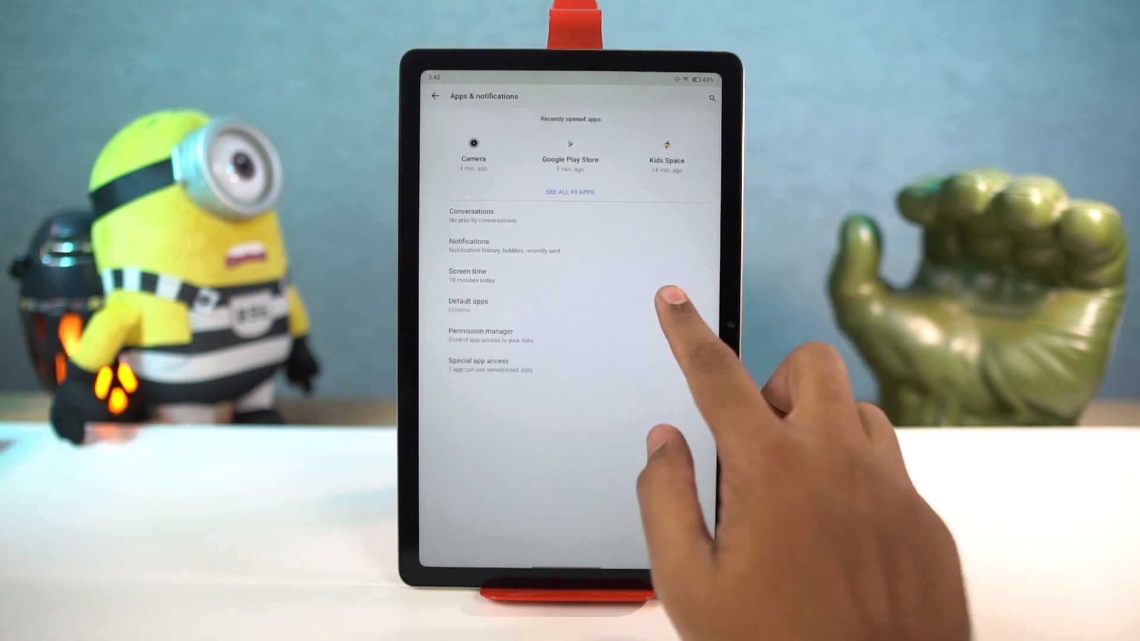
{"action": "left_click", "coordinate": [468, 305]}
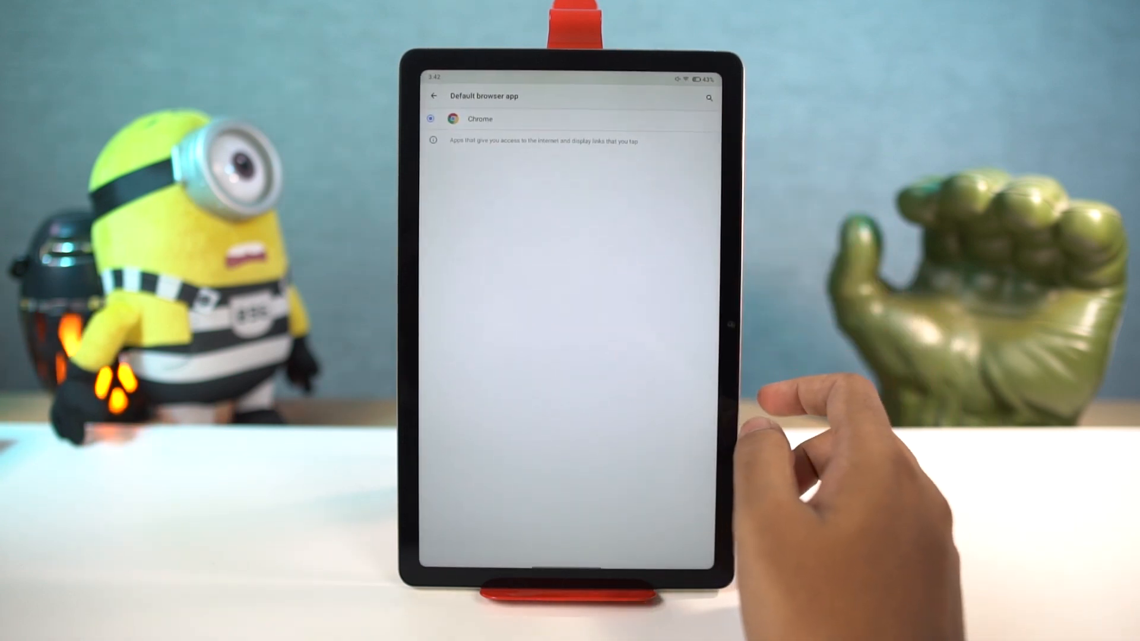
{"action": "left_click", "coordinate": [433, 95]}
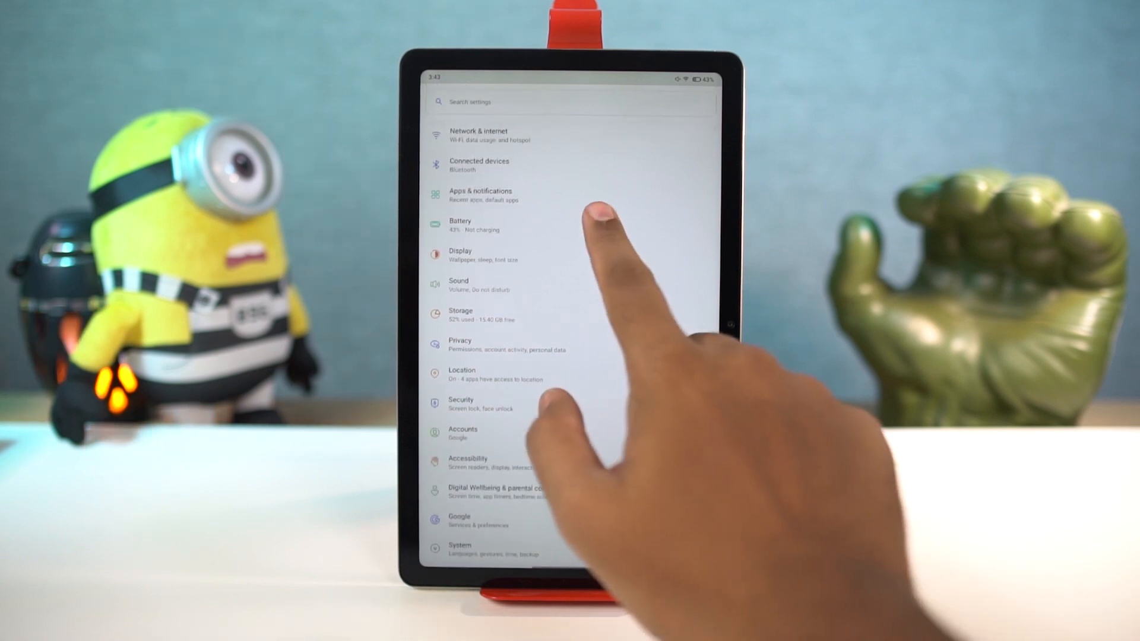
Step: Pull down the quick settings panel with Wi-Fi, location and screen recording toggles
{"action": "left_click", "coordinate": [461, 224]}
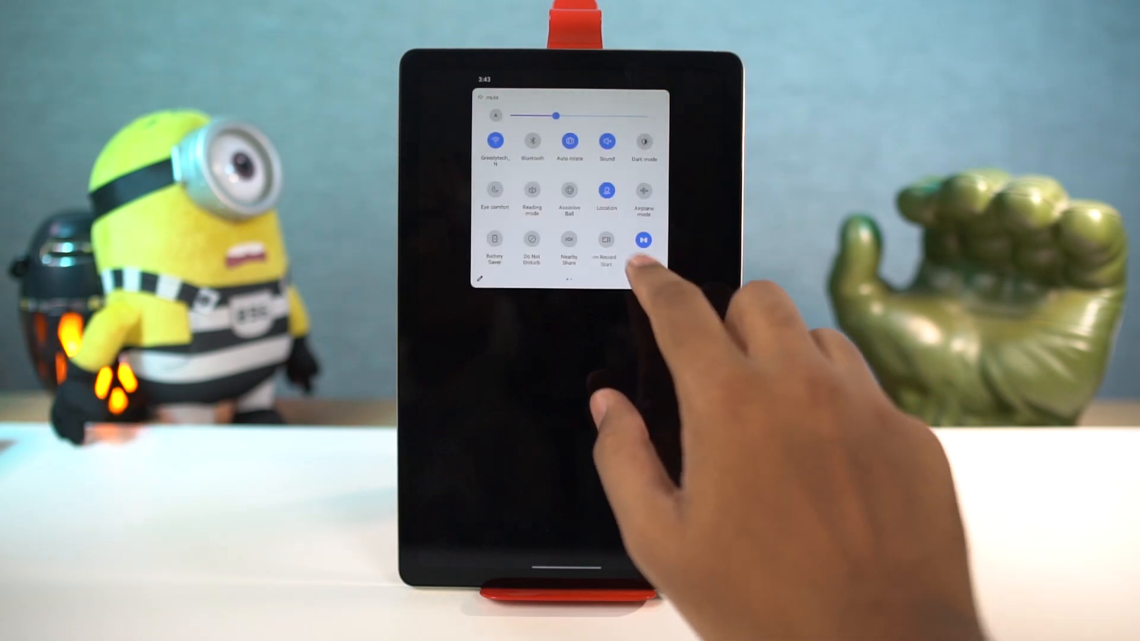
Step: Launch the Screen Record tile from quick settings so the 'Start Recording?' prompt with audio options appears
{"action": "left_click", "coordinate": [643, 240]}
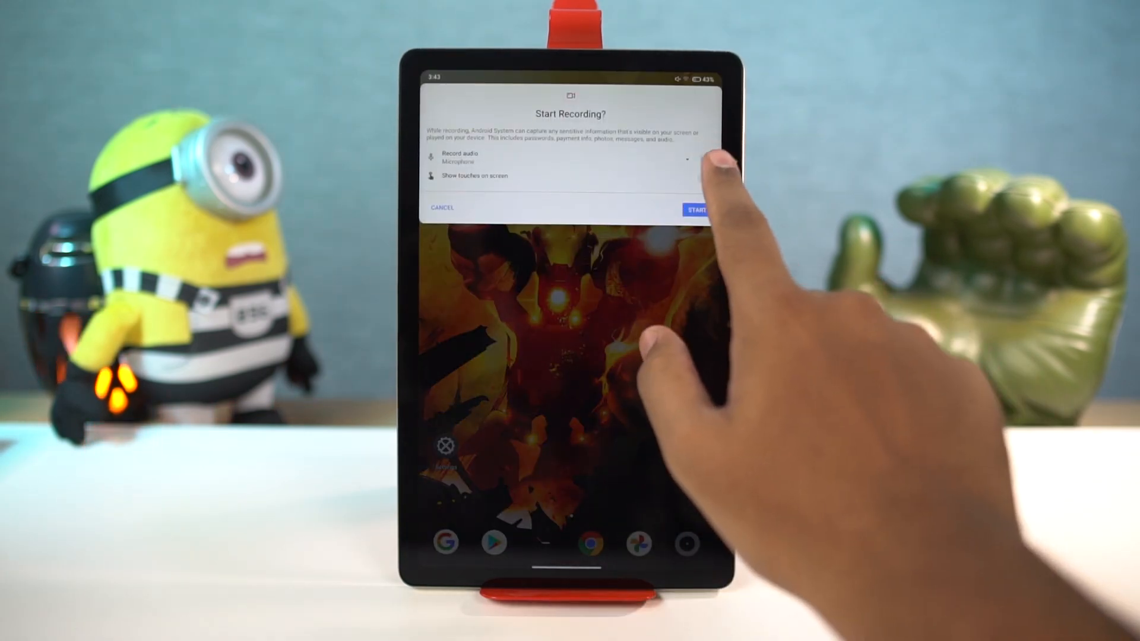
{"action": "left_click", "coordinate": [696, 210]}
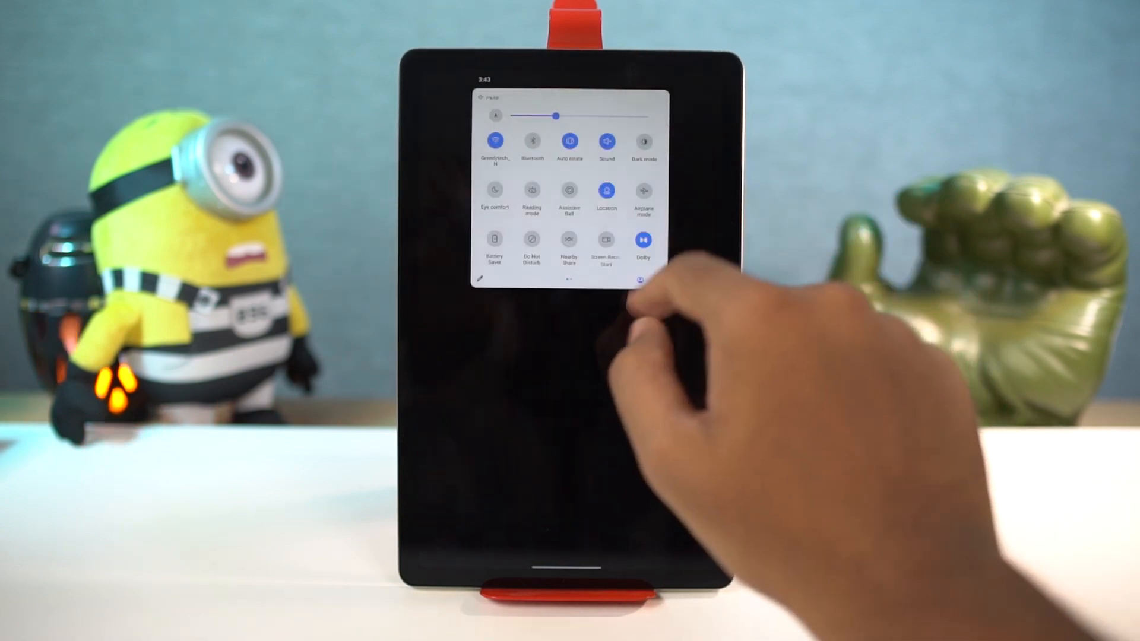
{"action": "left_click", "coordinate": [606, 243]}
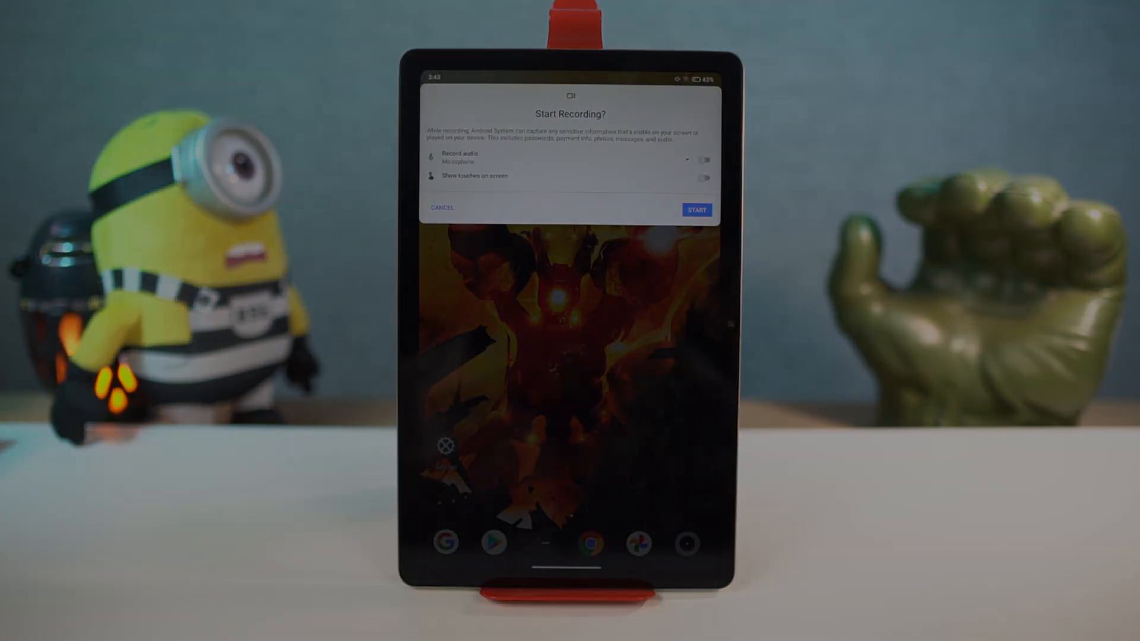